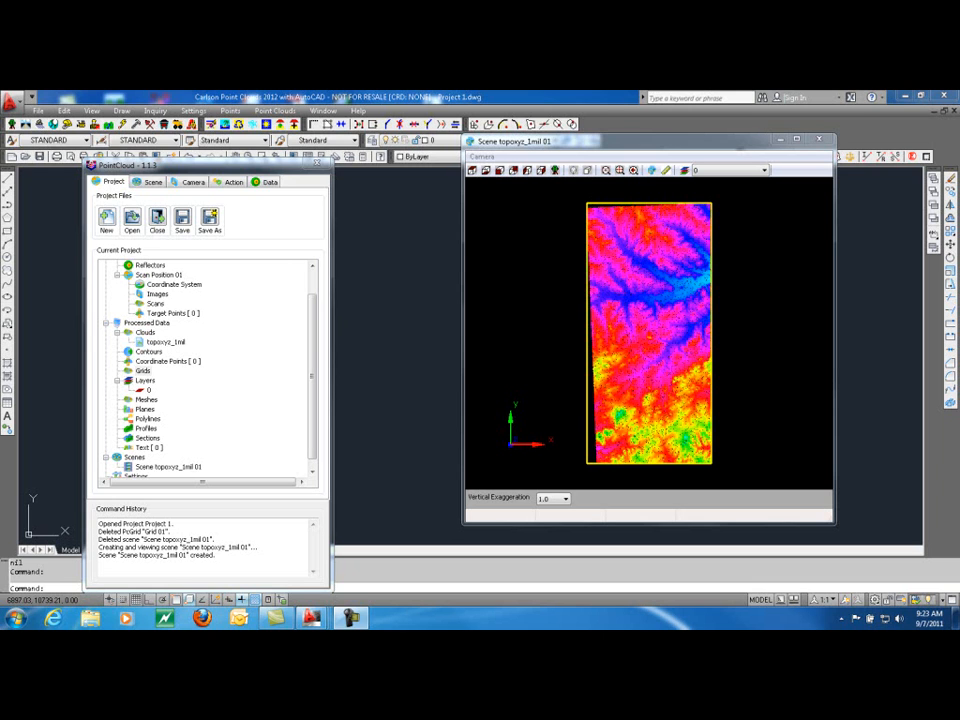
pyautogui.moveTo(305, 378)
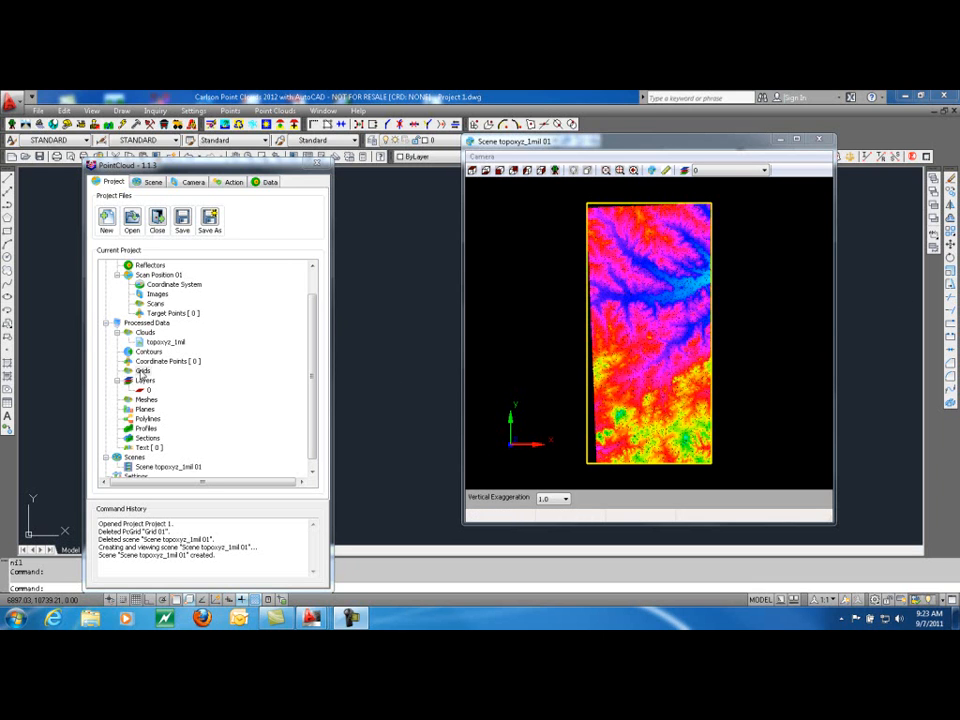
# - Select the topoxyz_1mil scene in the project tree
pyautogui.click(144, 371)
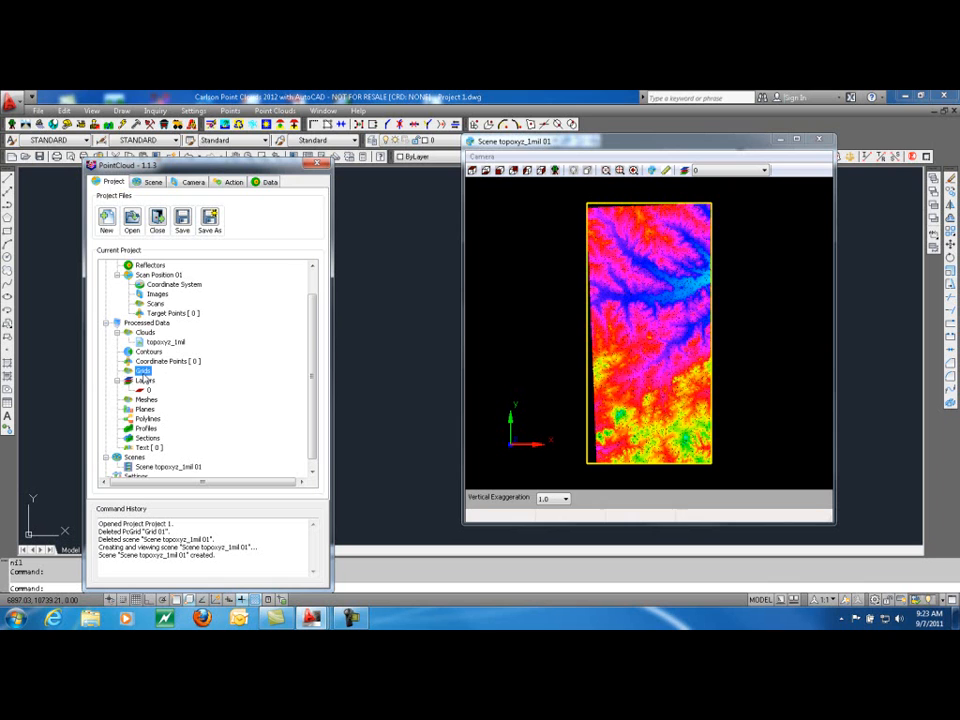
pyautogui.moveTo(98, 304)
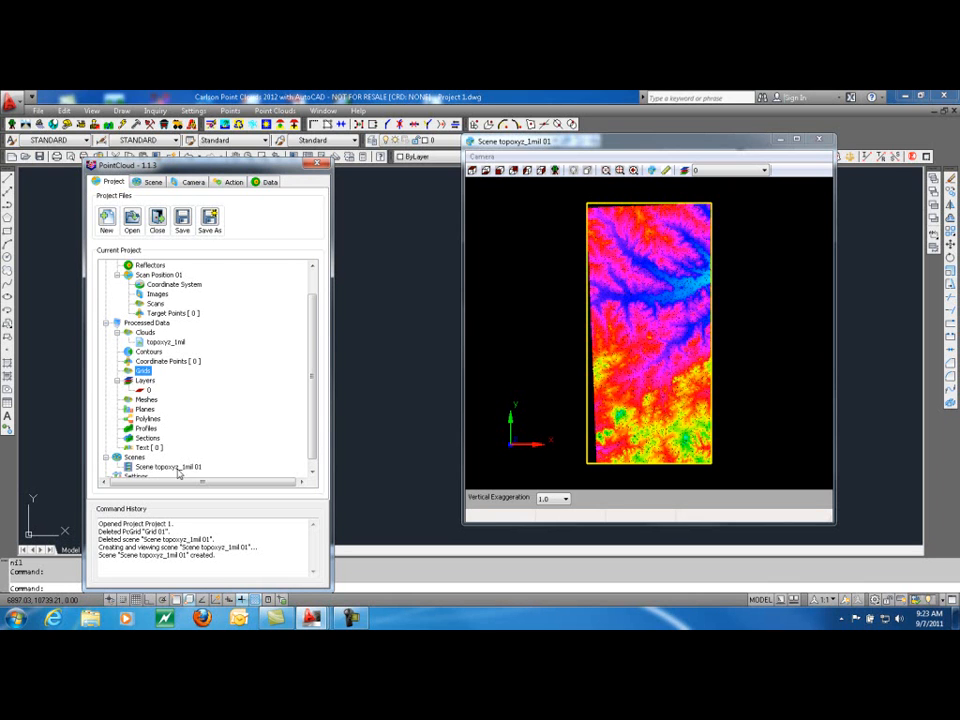
pyautogui.click(166, 342)
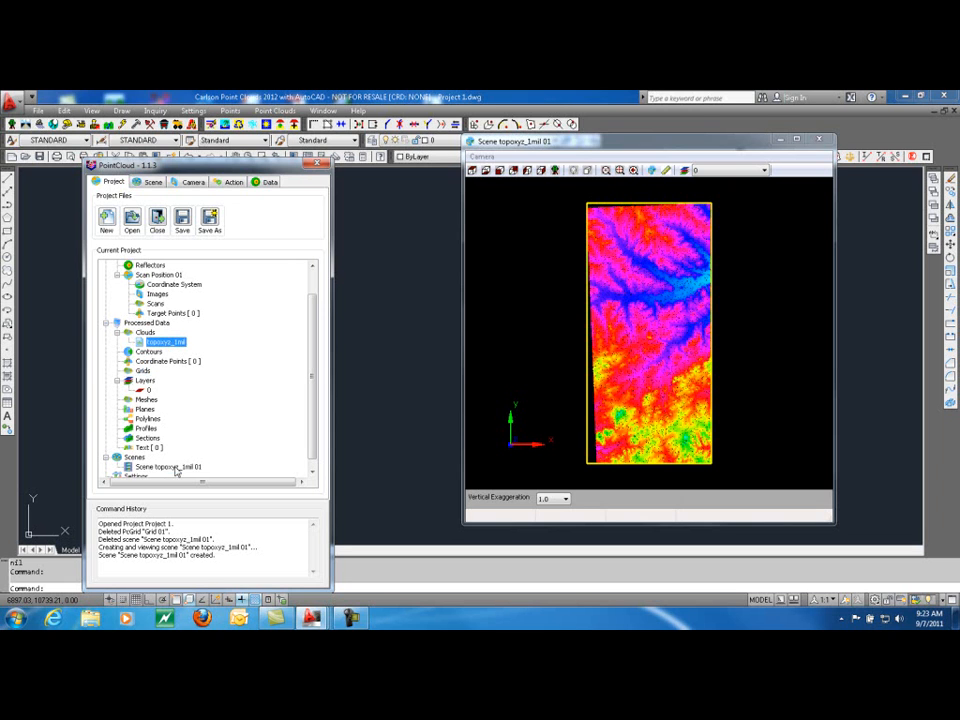
pyautogui.click(168, 467)
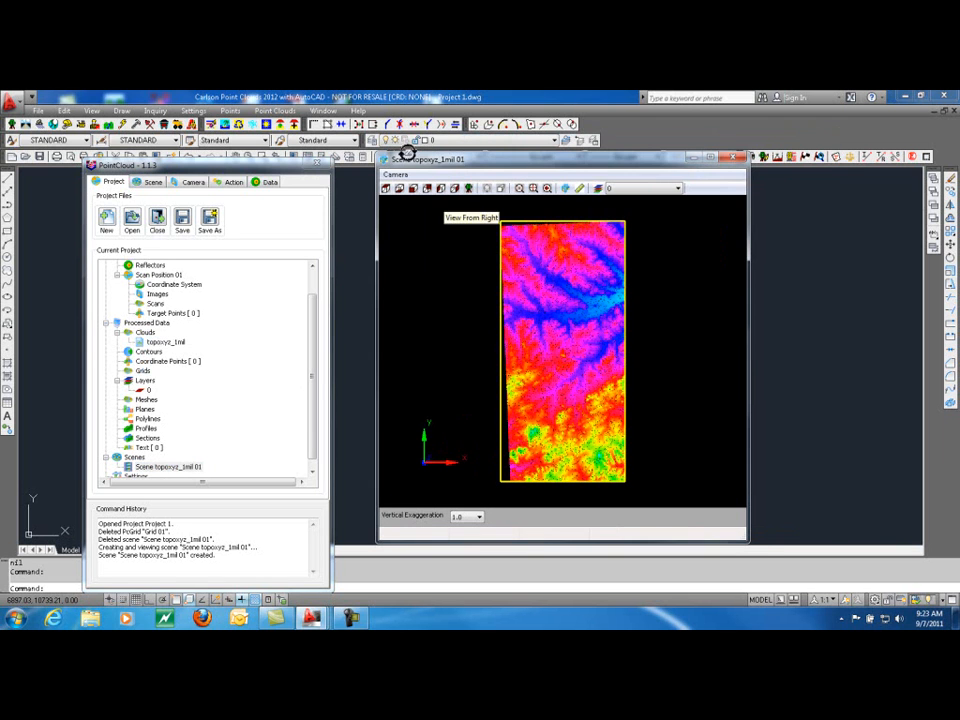
# - Start Create Grid on the Action tab and pick the first corner near the cloud's bottom
pyautogui.click(233, 181)
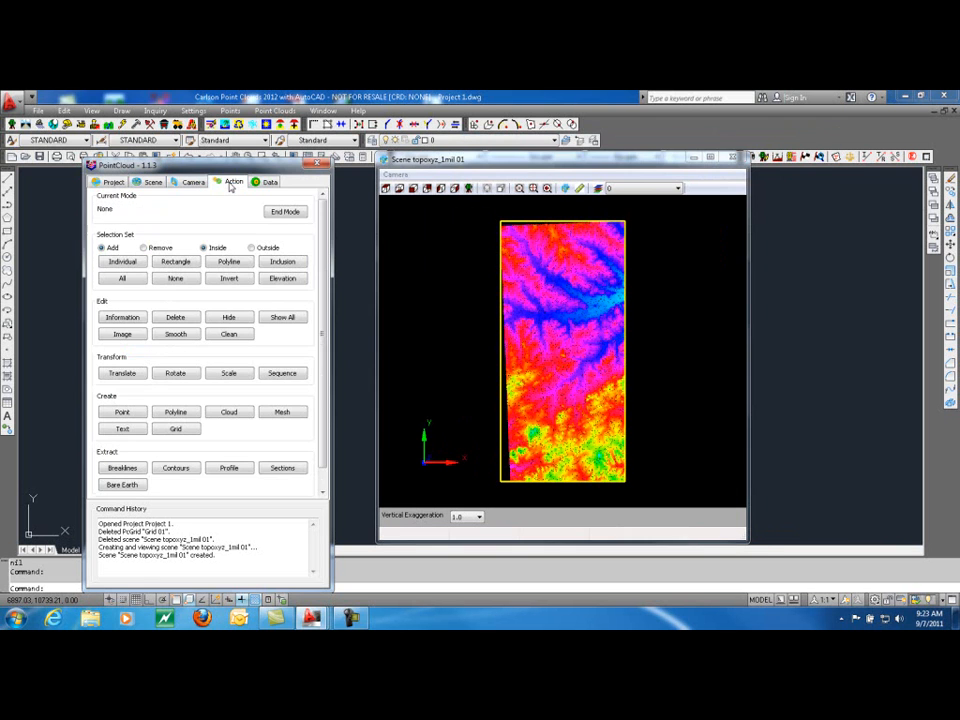
pyautogui.moveTo(228, 373)
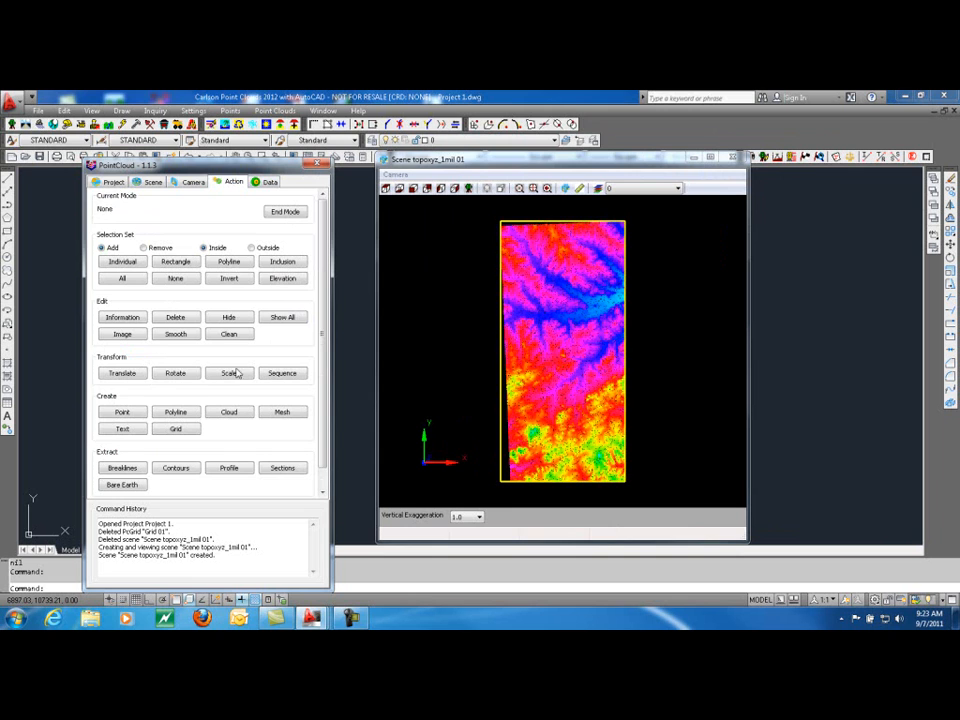
pyautogui.click(175, 428)
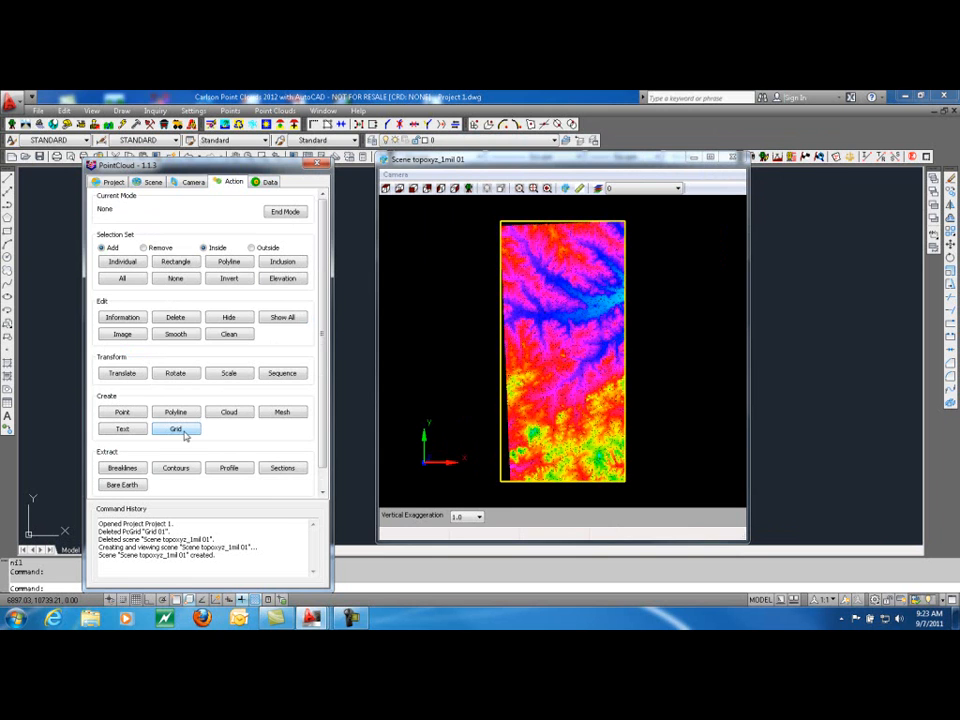
pyautogui.click(175, 429)
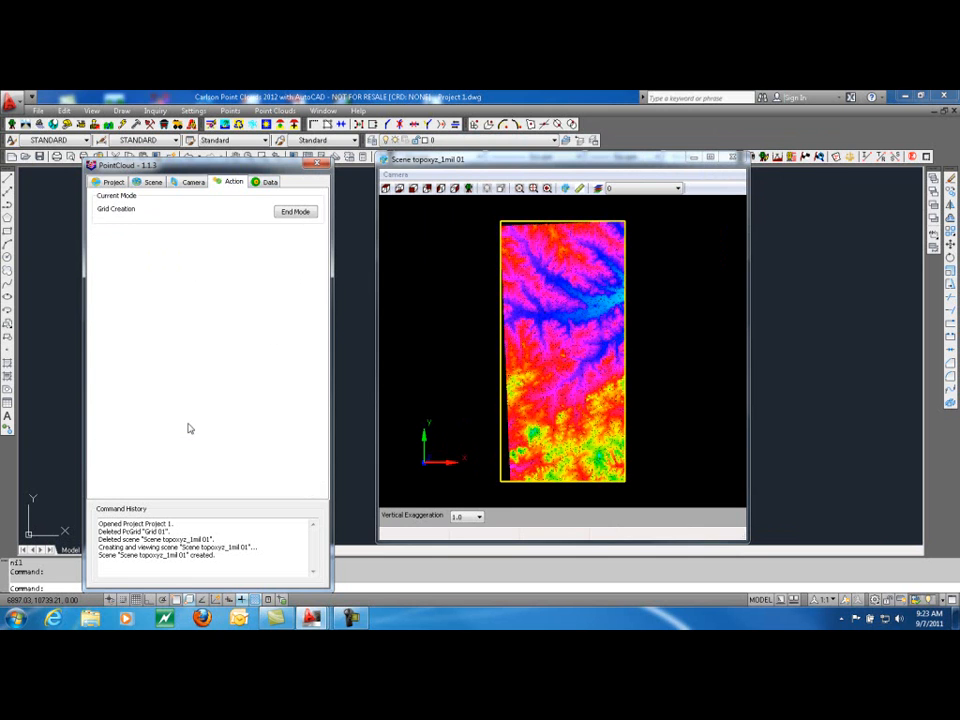
pyautogui.moveTo(248, 291)
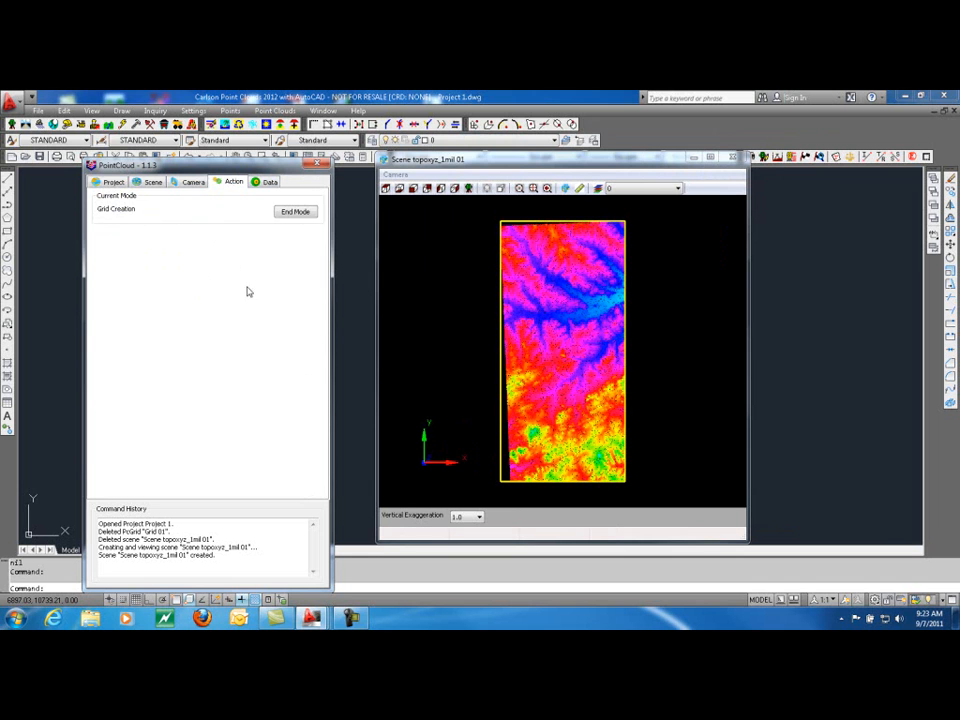
pyautogui.moveTo(554, 426)
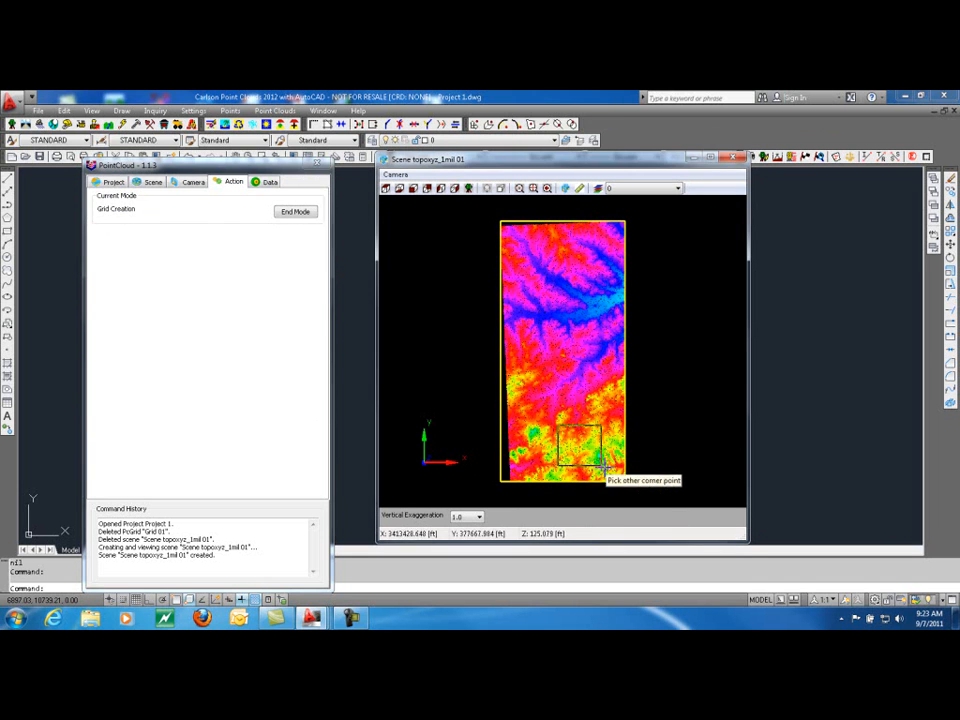
# - Pick the opposite corner and review Grid 01 settings: Local Maximum, 50 by 50 cells
pyautogui.click(600, 465)
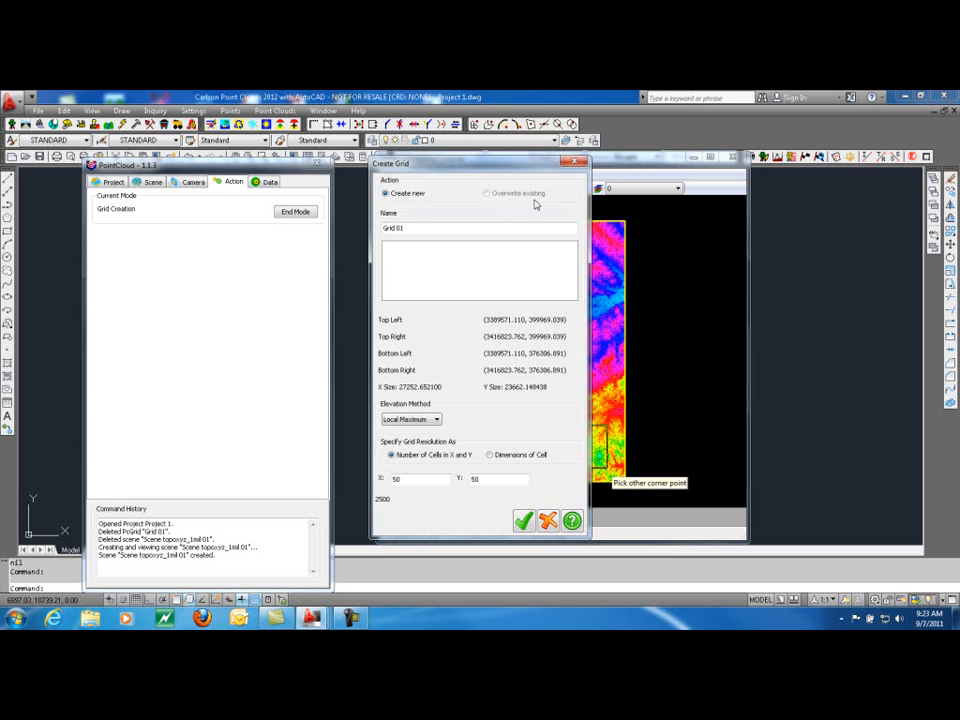
pyautogui.moveTo(541, 204)
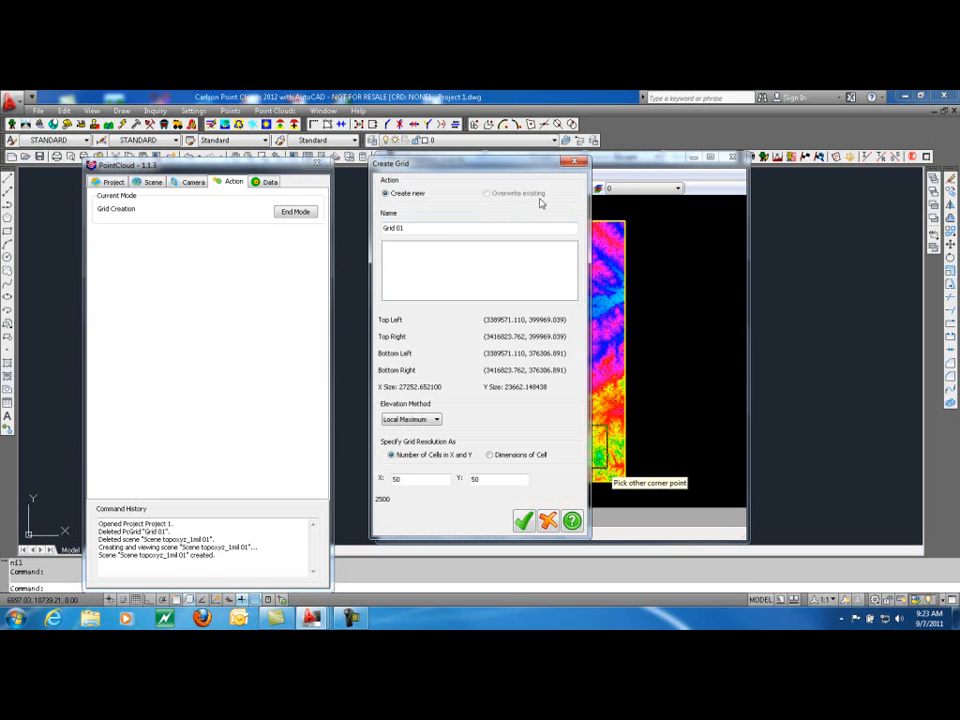
pyautogui.click(428, 228)
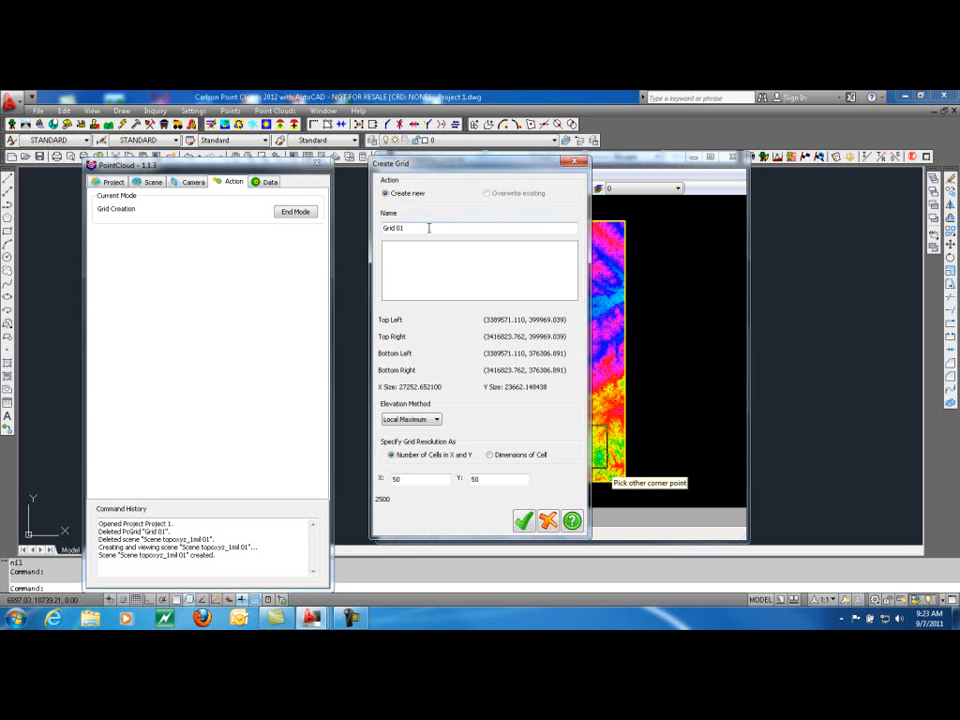
pyautogui.moveTo(462, 328)
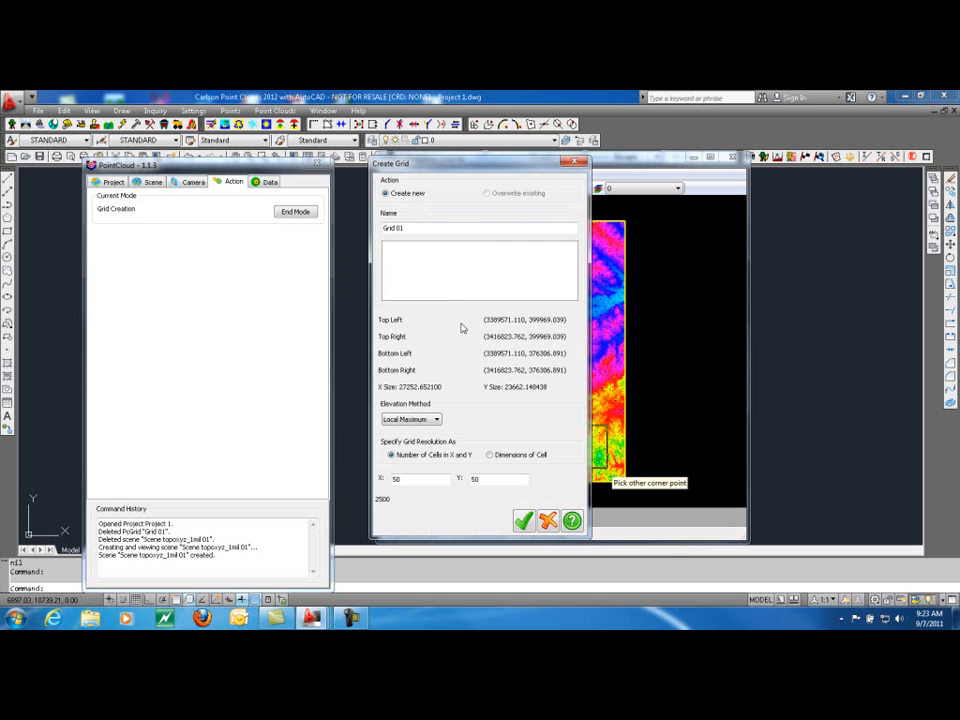
pyautogui.moveTo(502, 374)
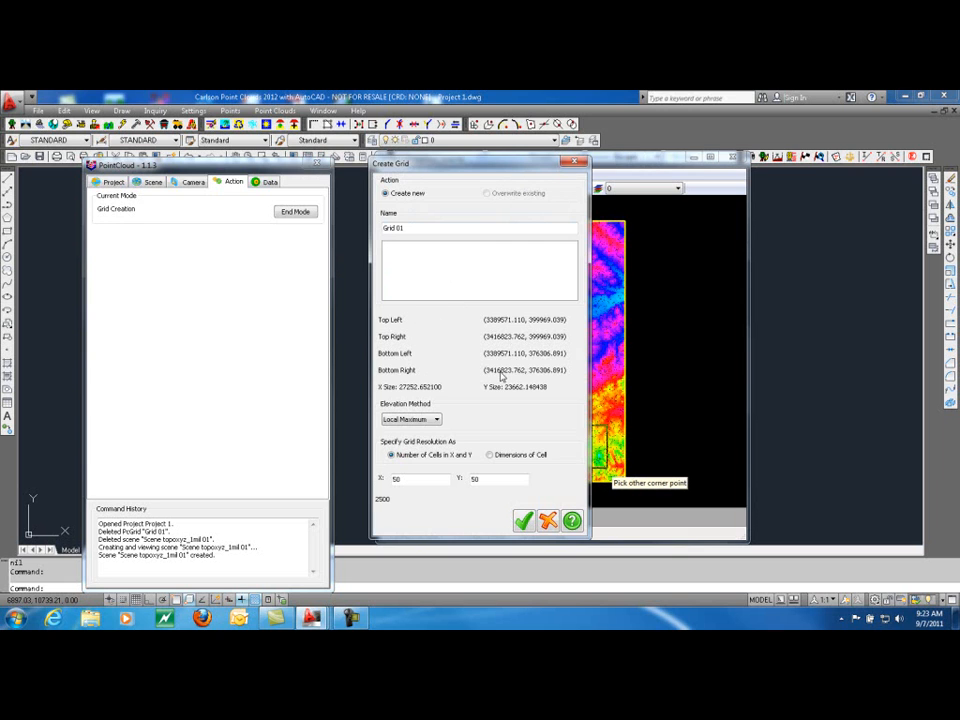
pyautogui.moveTo(487, 395)
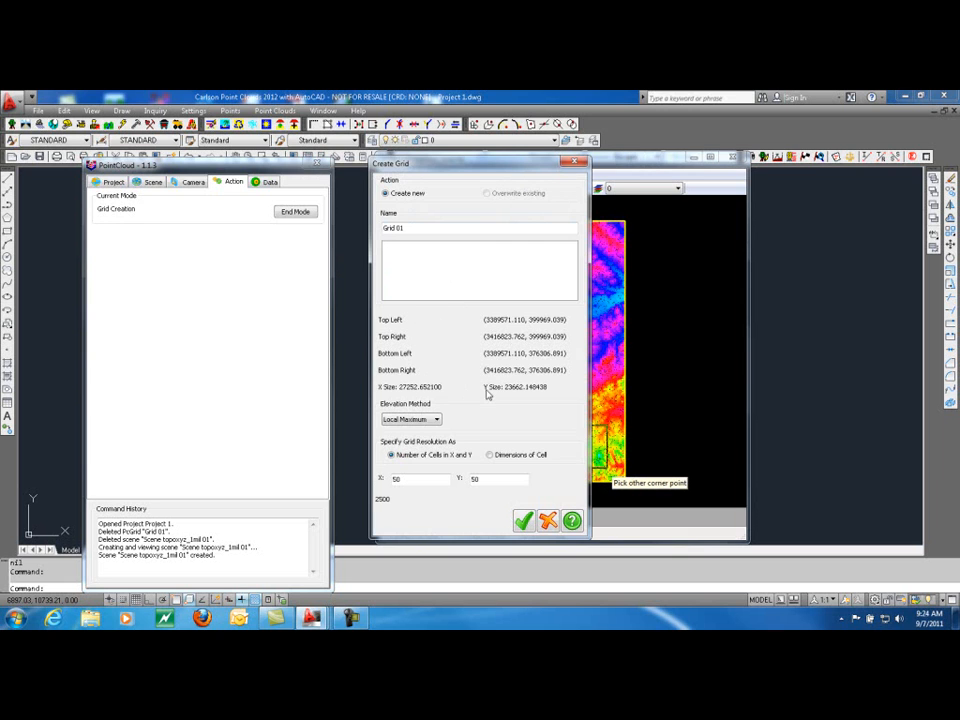
pyautogui.moveTo(510, 399)
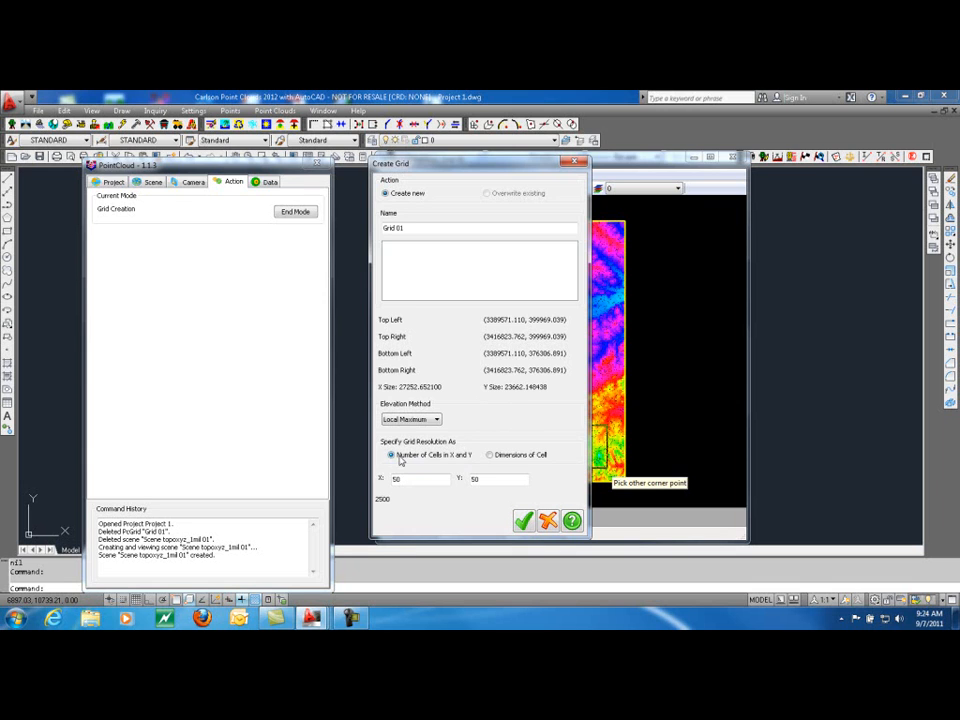
pyautogui.moveTo(488, 458)
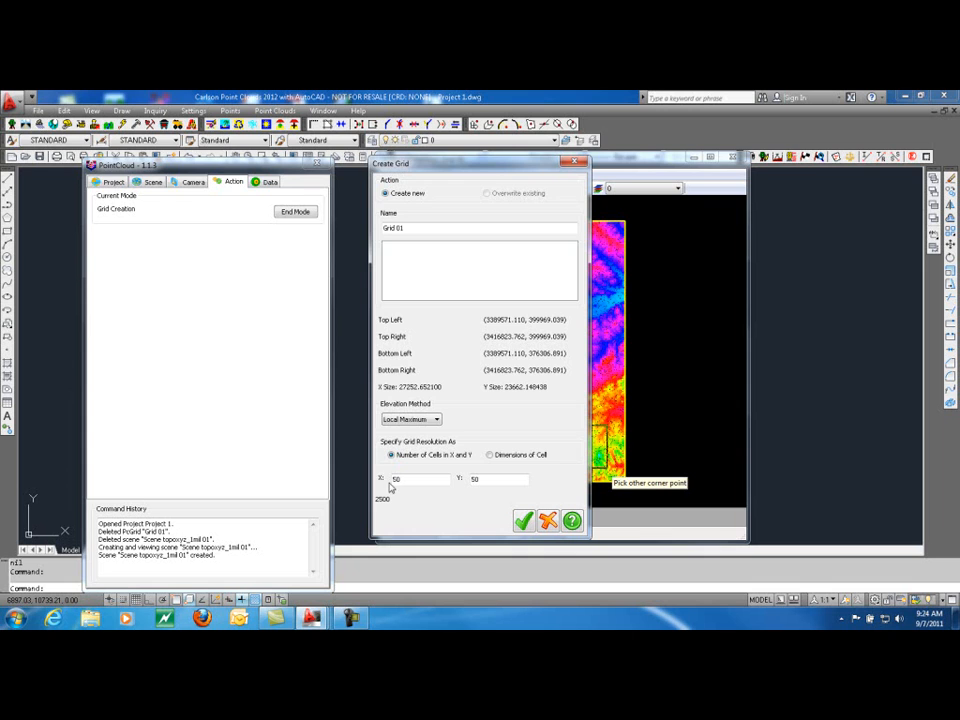
pyautogui.click(408, 479)
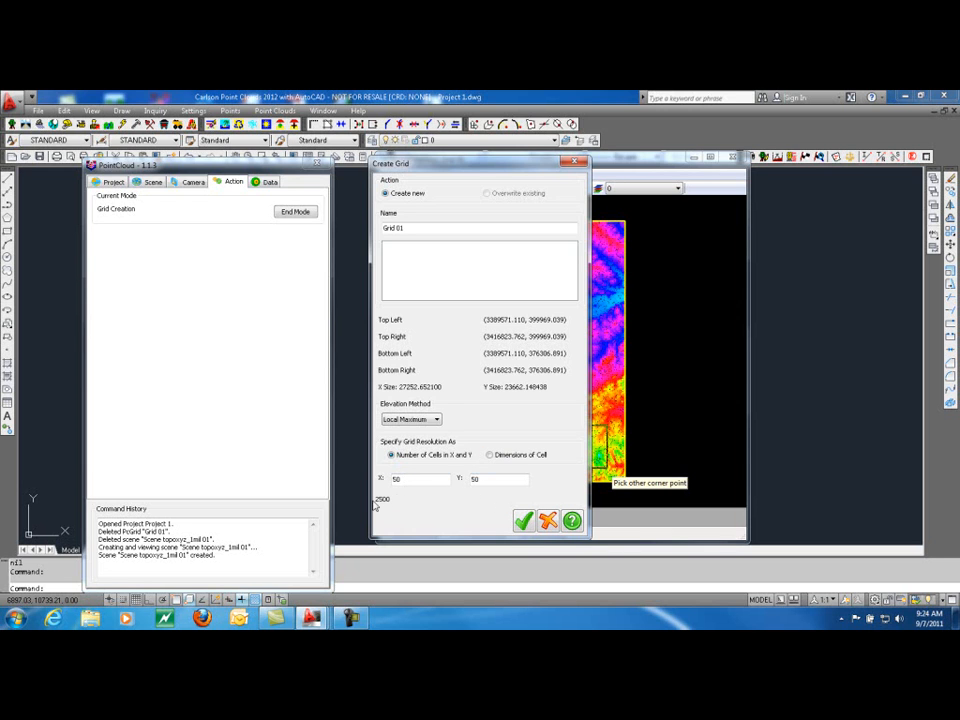
pyautogui.moveTo(388, 506)
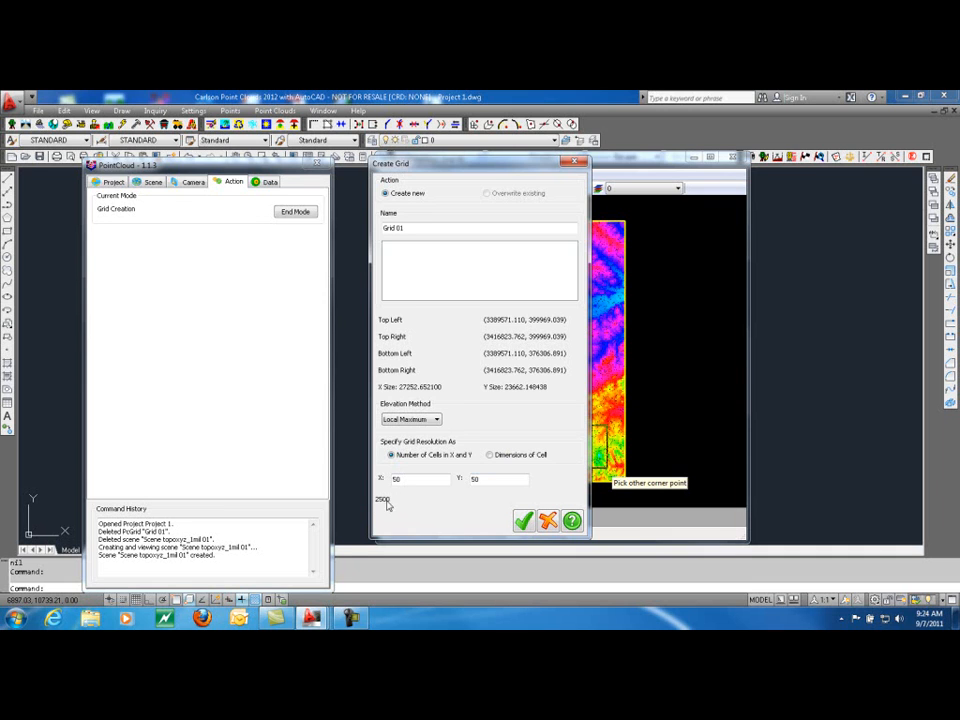
pyautogui.moveTo(398, 511)
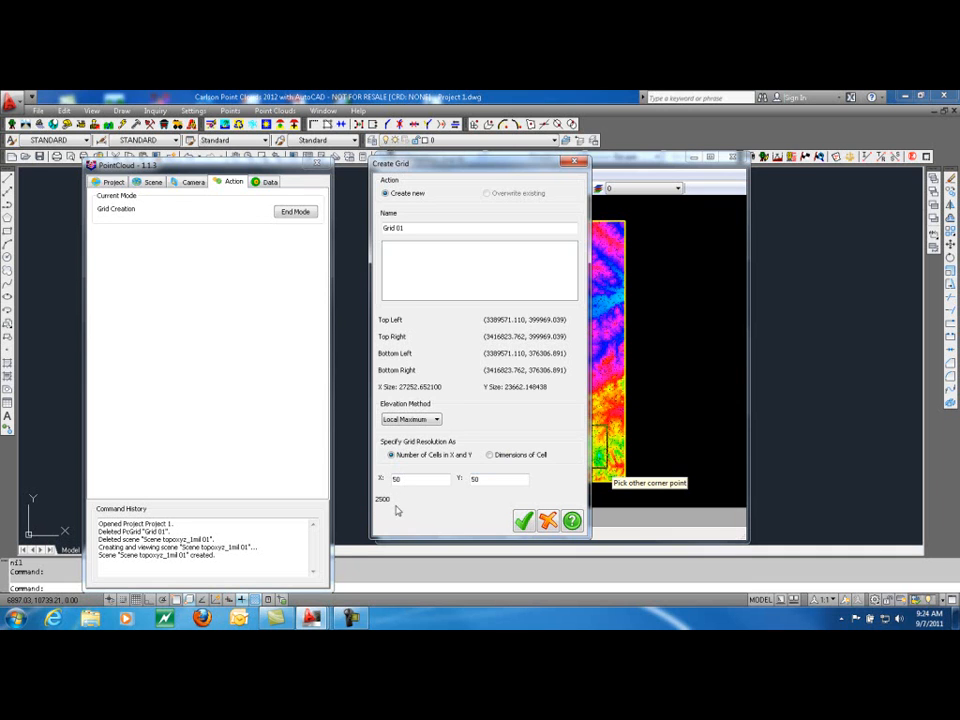
pyautogui.moveTo(523, 521)
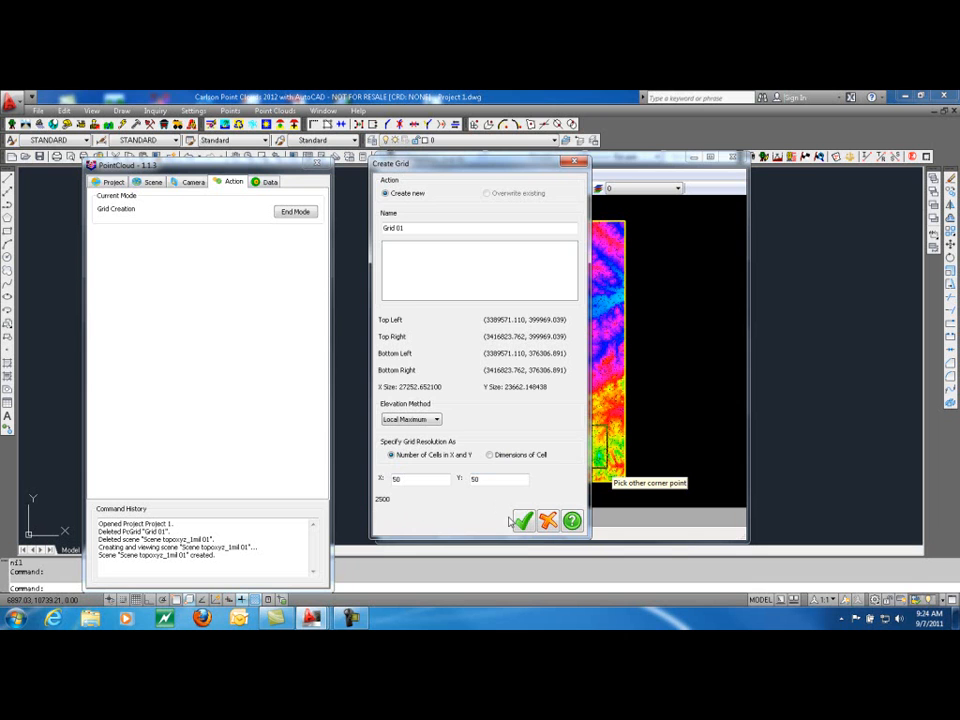
# - Generate Grid 01 with these settings, leave grid creation mode and close the scene window
pyautogui.click(516, 521)
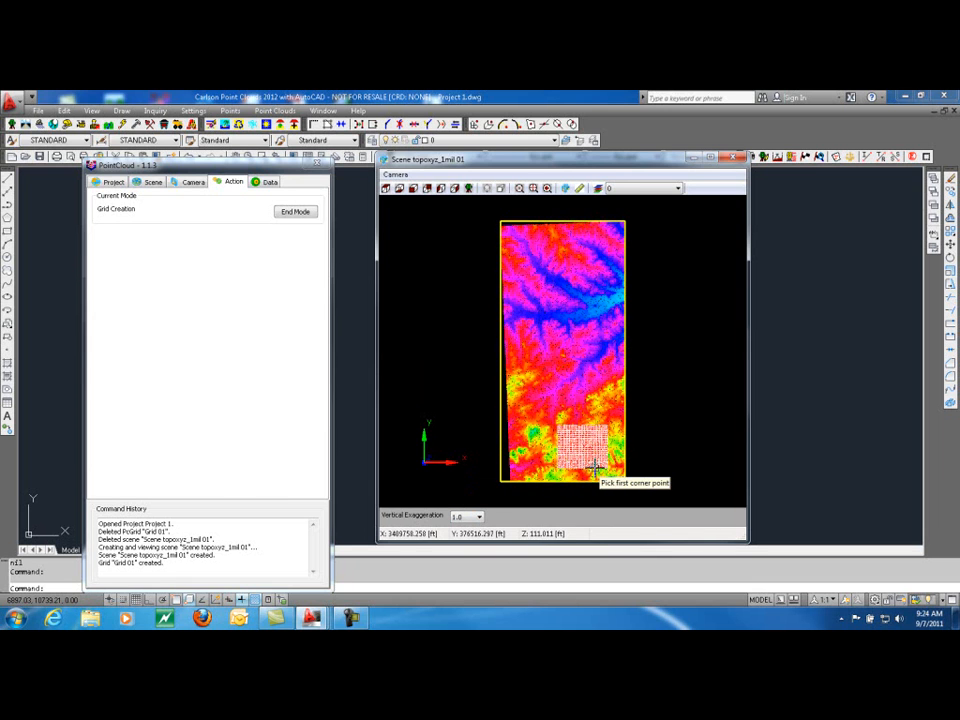
pyautogui.moveTo(567, 380)
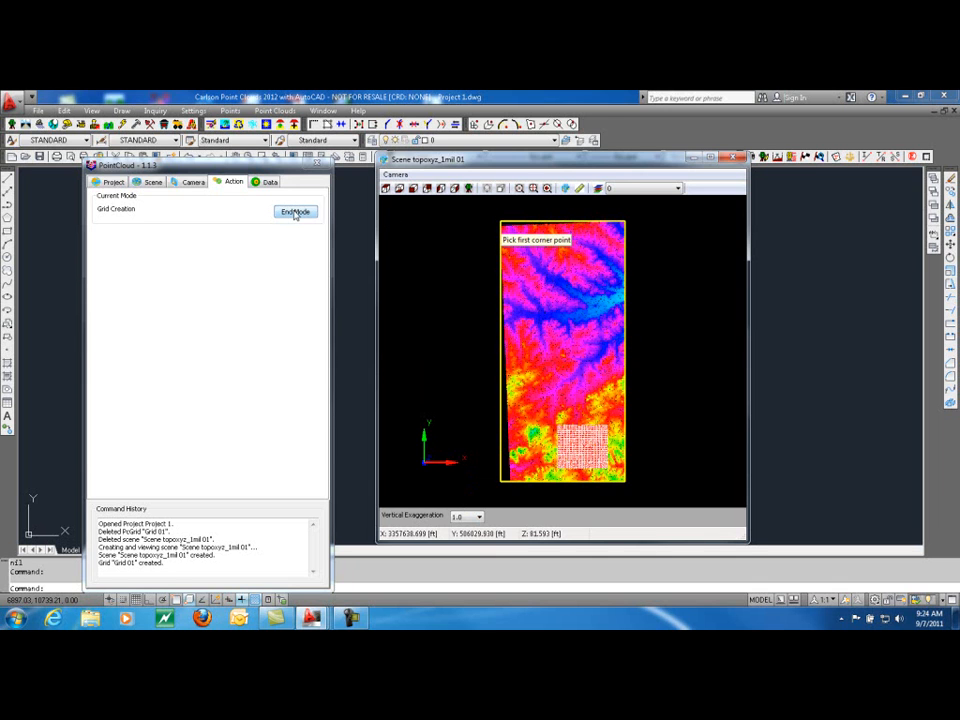
pyautogui.click(294, 211)
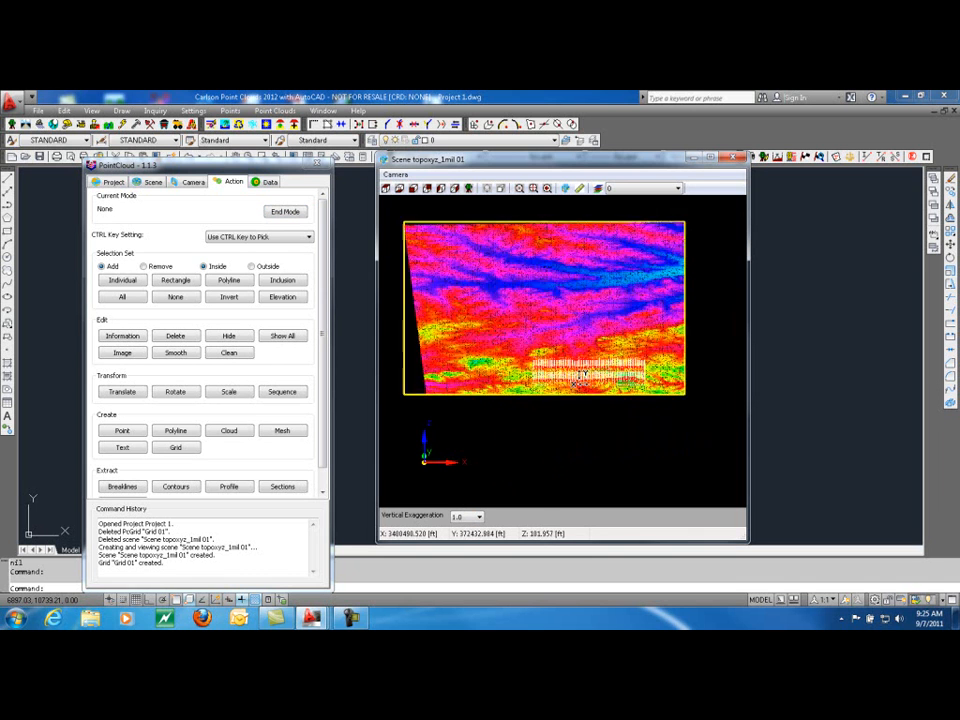
pyautogui.click(479, 516)
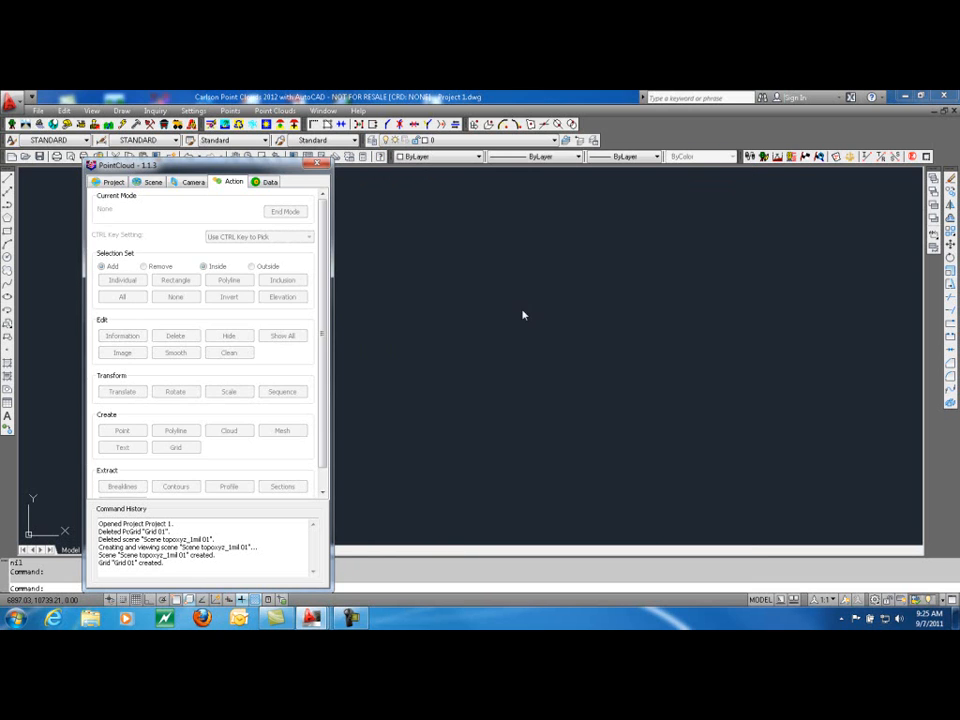
# - Show the Project tree and select Grid 01 under Grids
pyautogui.click(112, 181)
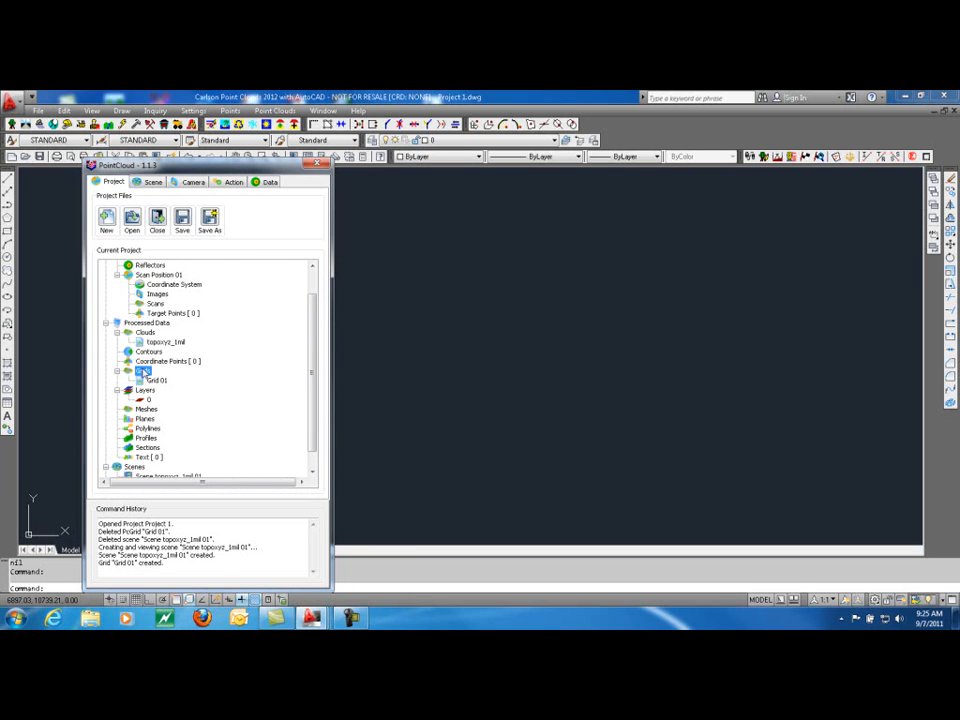
pyautogui.click(141, 371)
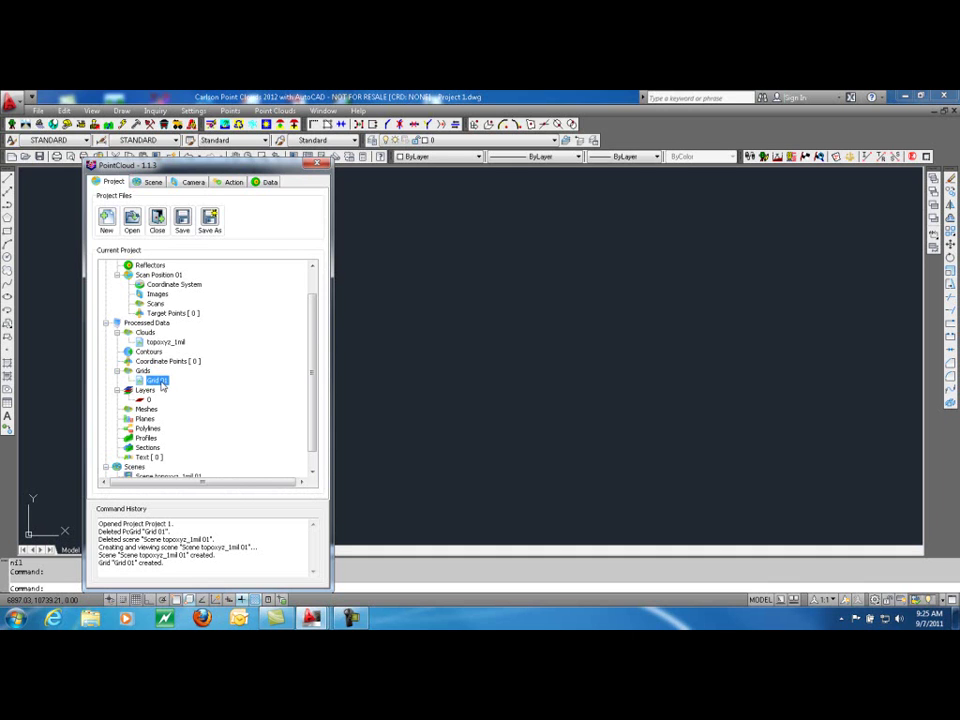
# - Bring up the context menu for Grid 01 in the project tree
pyautogui.rightClick(157, 380)
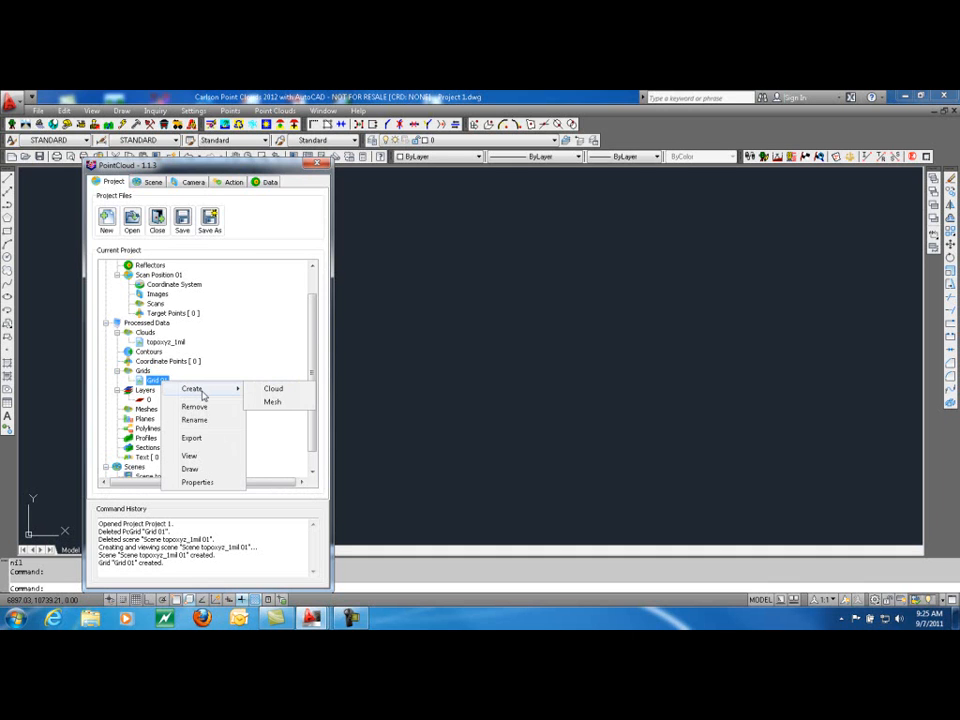
pyautogui.moveTo(272, 401)
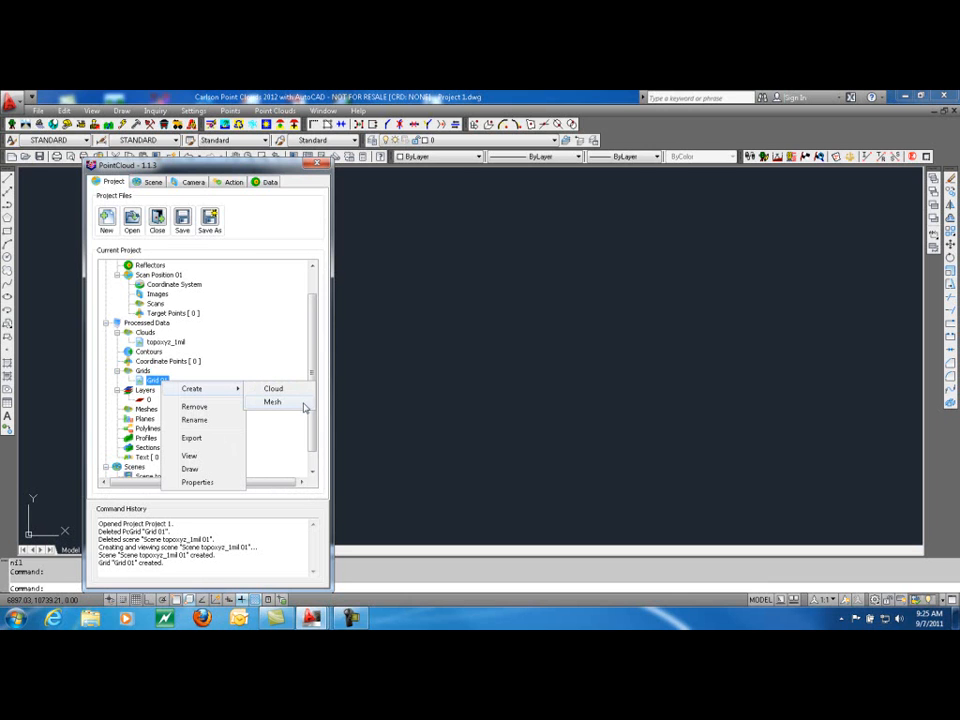
pyautogui.moveTo(196, 407)
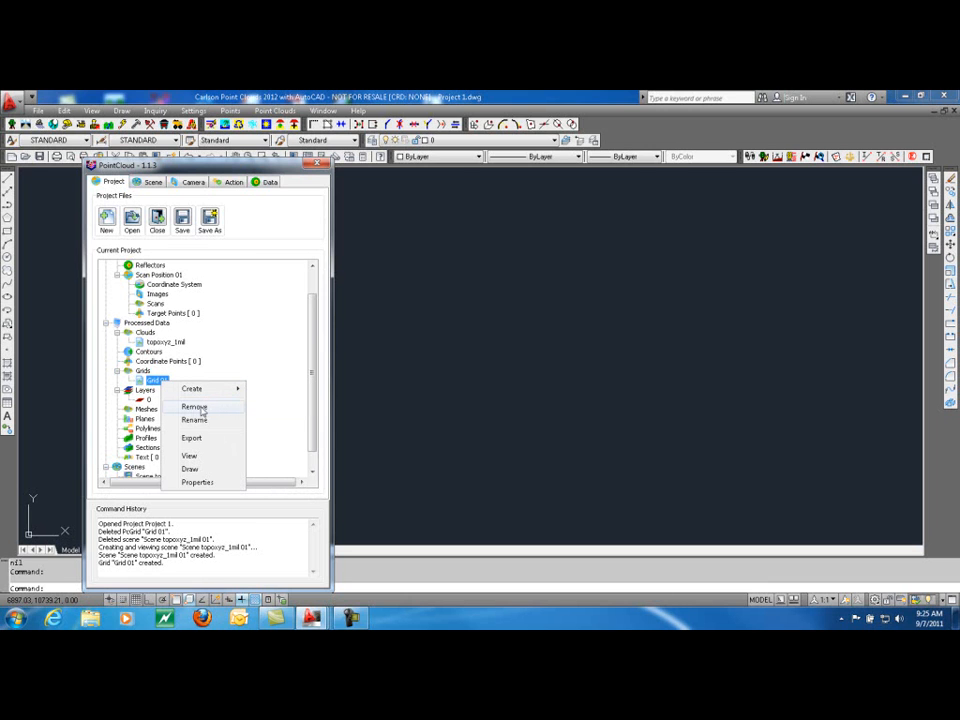
pyautogui.moveTo(212, 426)
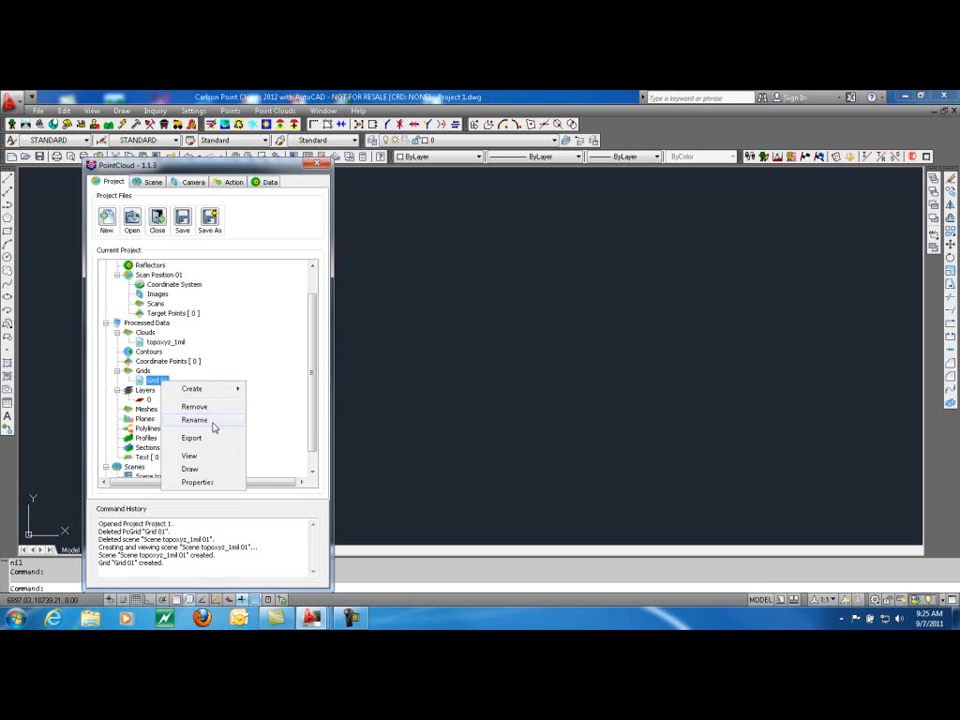
pyautogui.moveTo(208, 459)
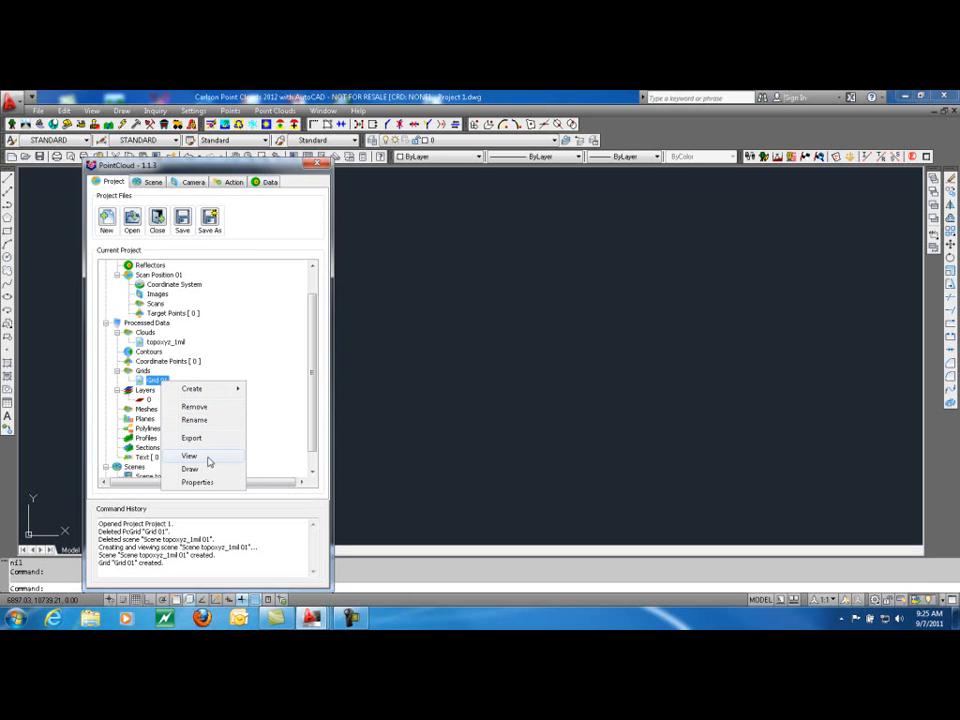
pyautogui.moveTo(197, 482)
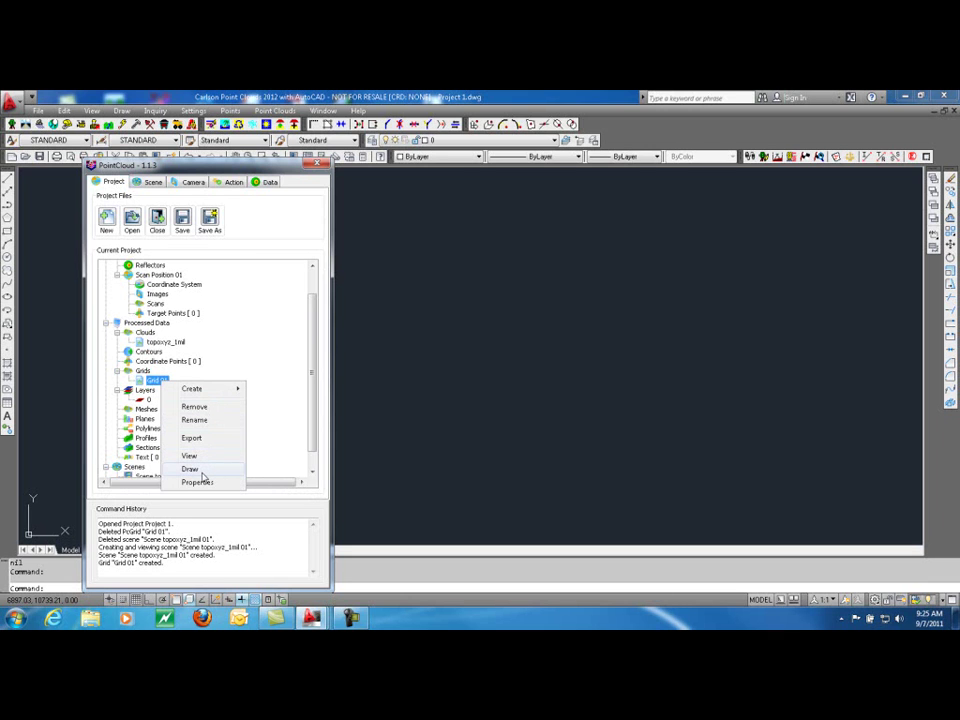
pyautogui.moveTo(201, 469)
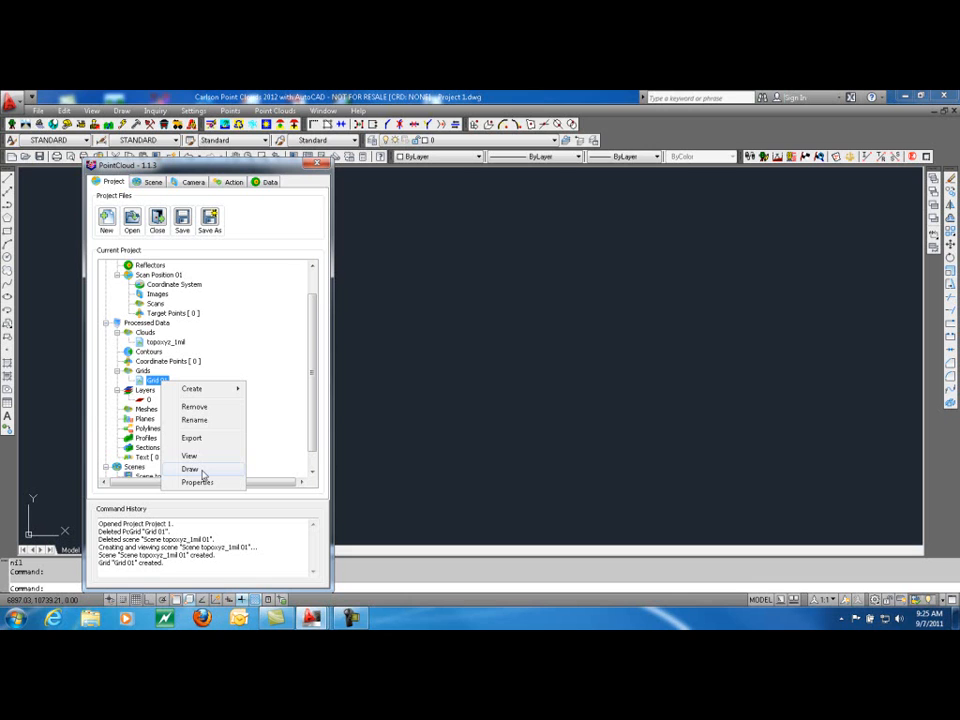
pyautogui.moveTo(200, 483)
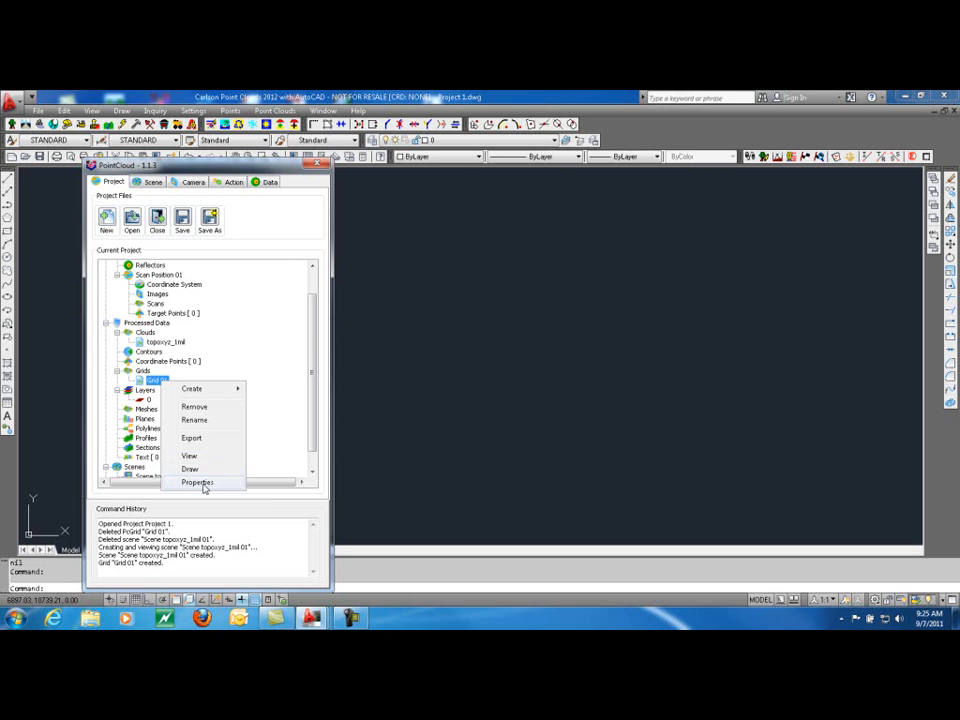
pyautogui.moveTo(200, 483)
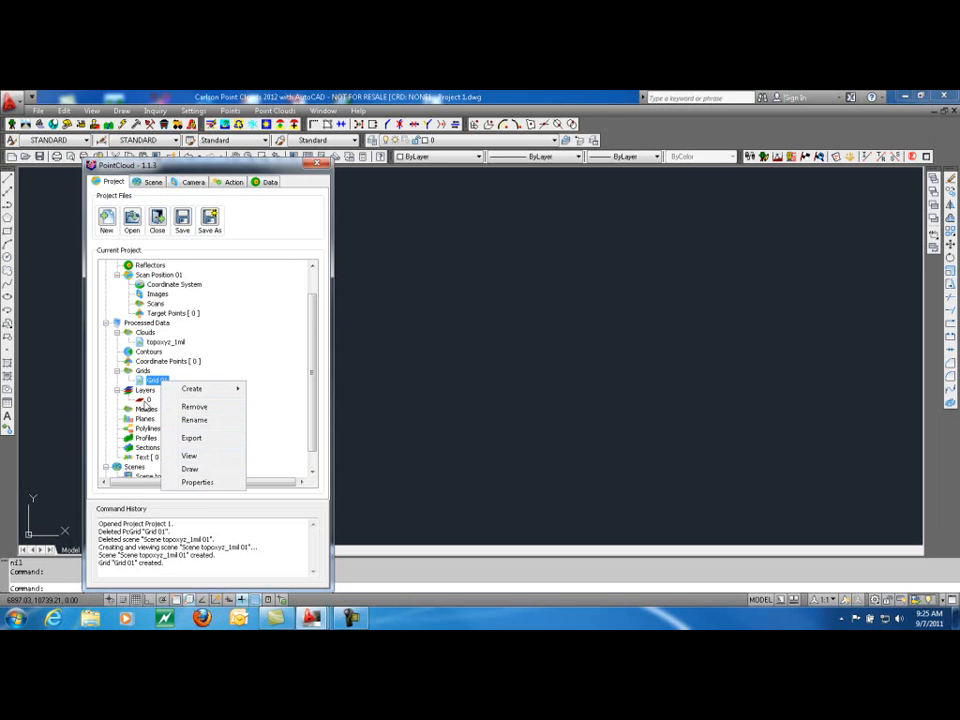
pyautogui.moveTo(190, 455)
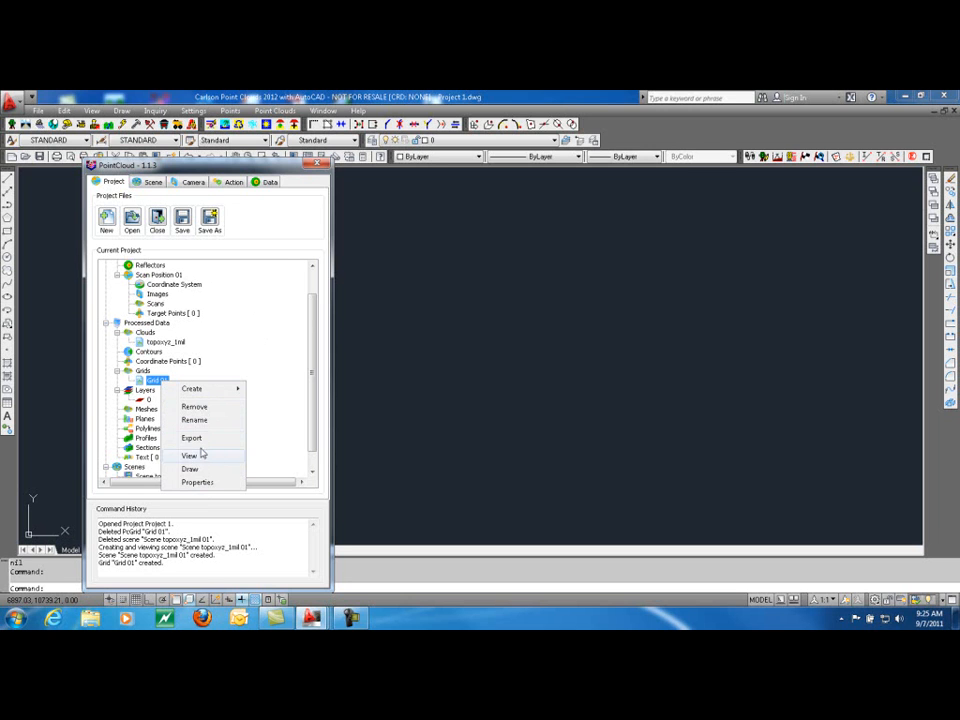
# - Export Grid 01 and save it as 'grid' in the Data set 1 folder
pyautogui.click(190, 436)
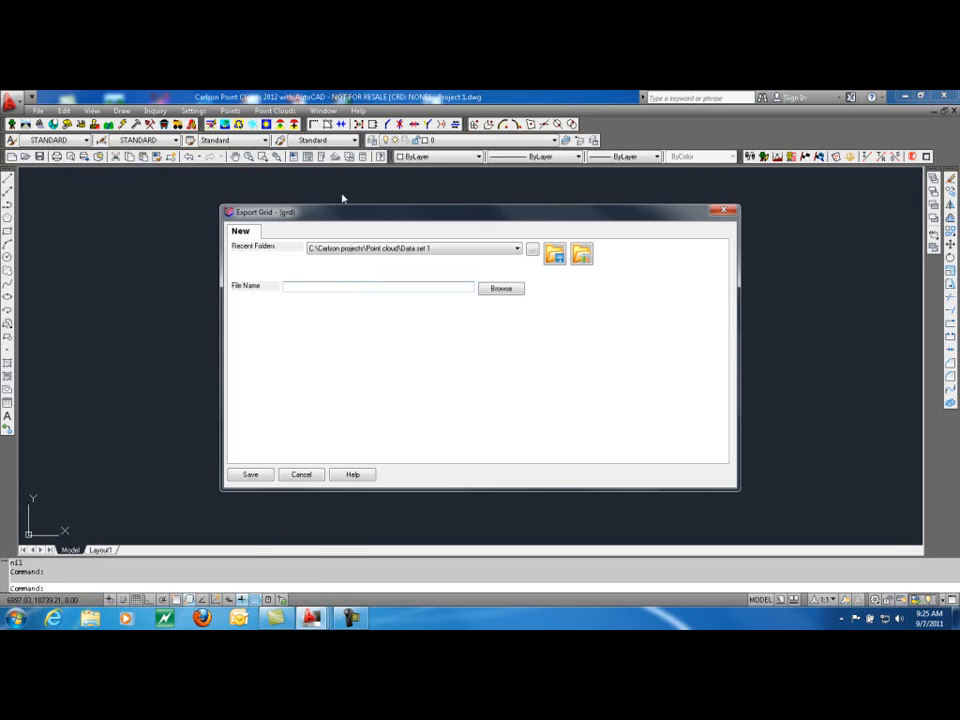
pyautogui.moveTo(300, 247)
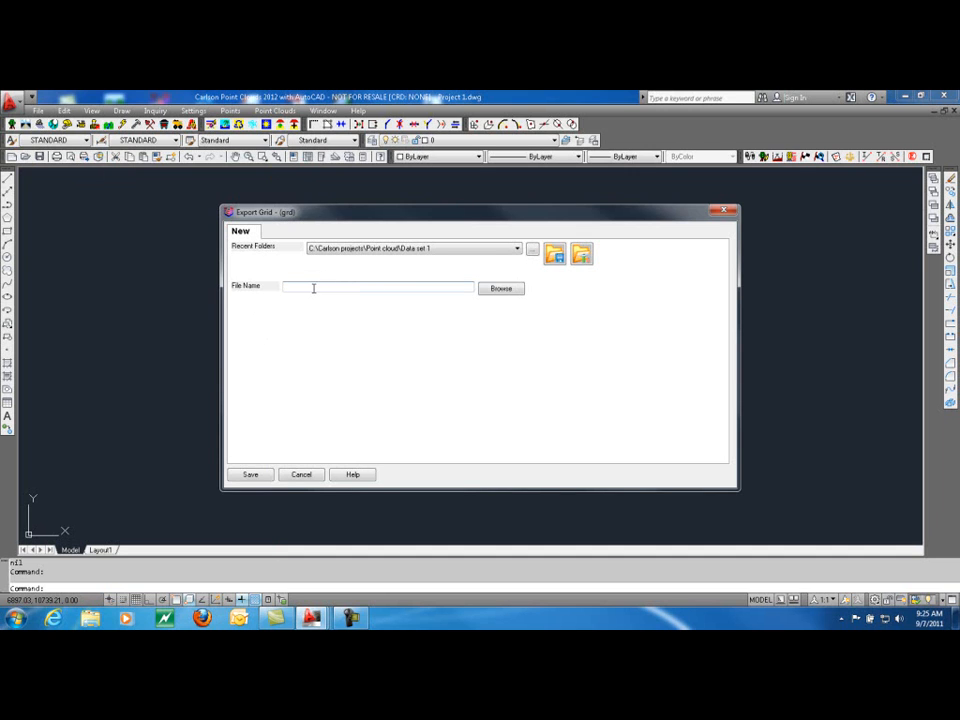
pyautogui.write('grid')
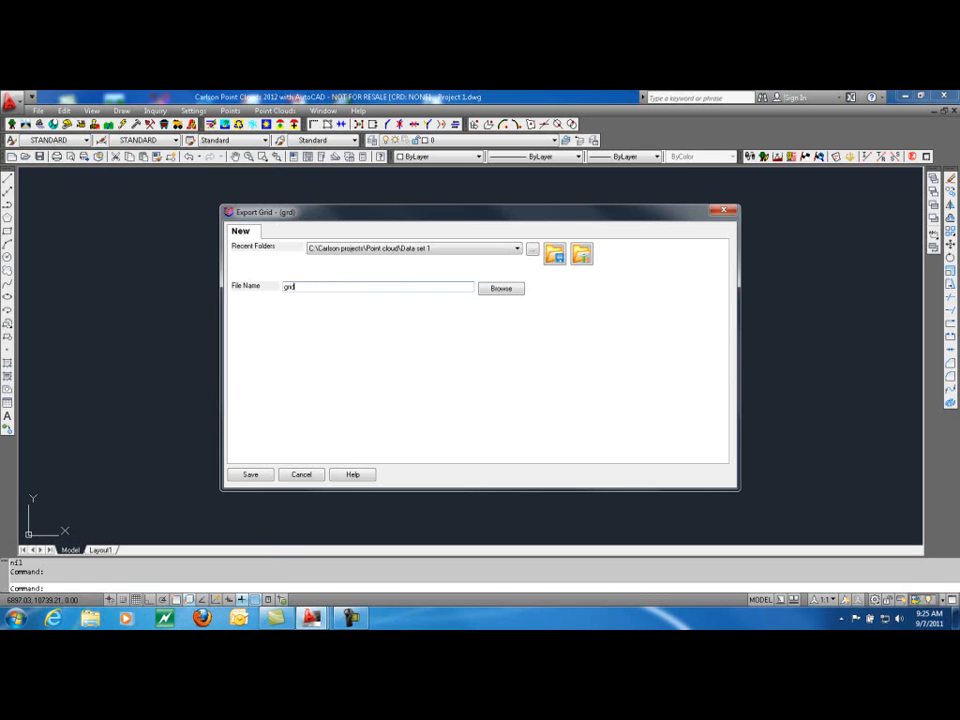
pyautogui.moveTo(325, 384)
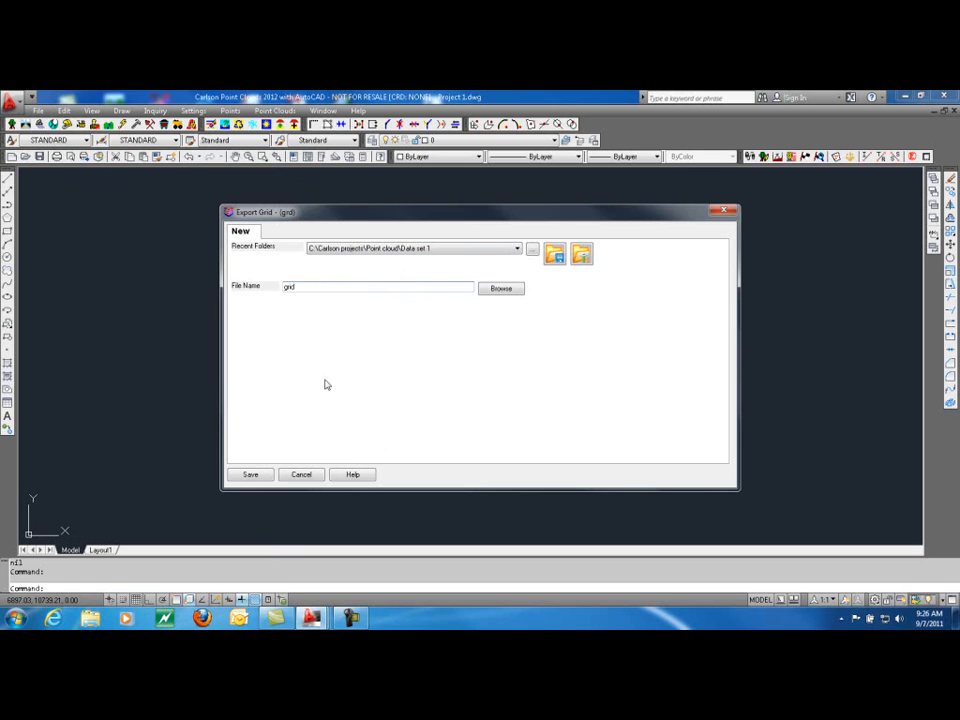
pyautogui.click(250, 474)
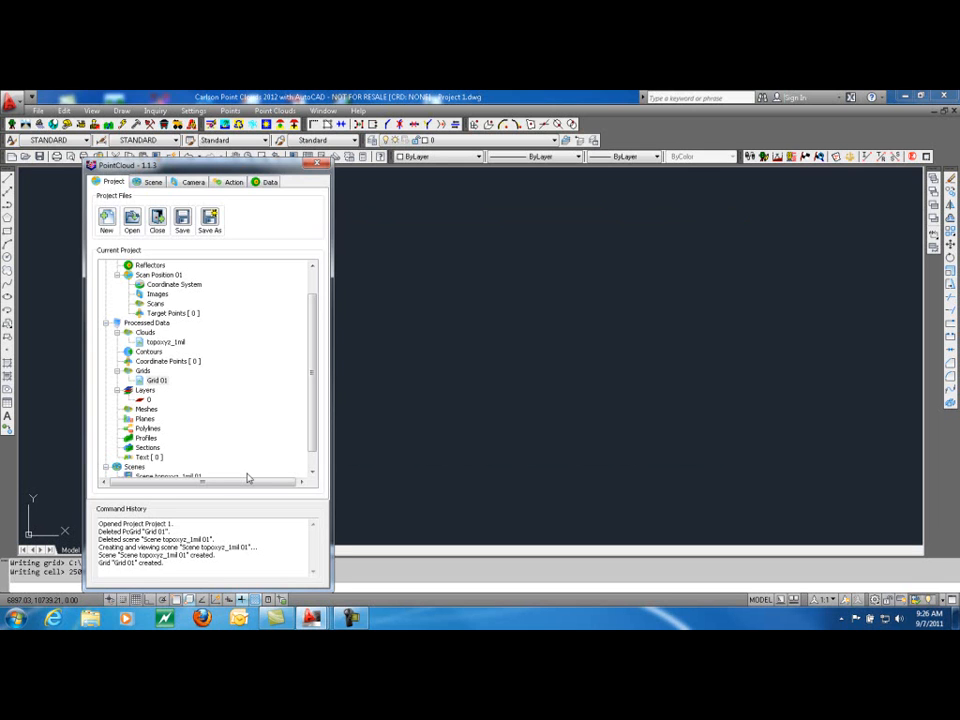
pyautogui.moveTo(369, 359)
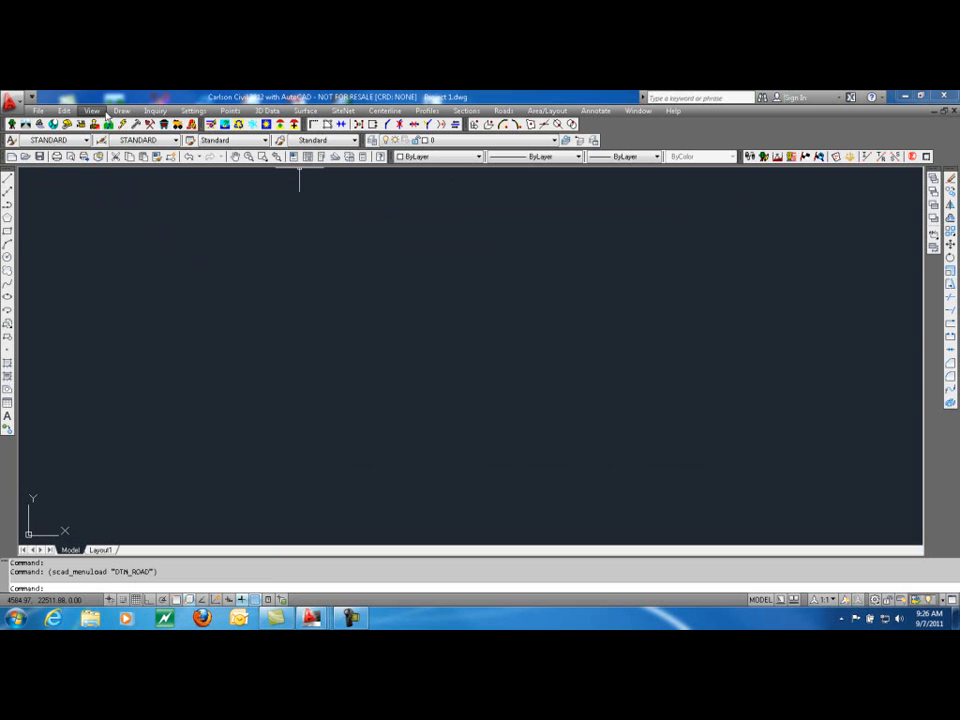
# - Load grid.grd from Data set 1 into the Surface 3D Viewer
pyautogui.click(94, 110)
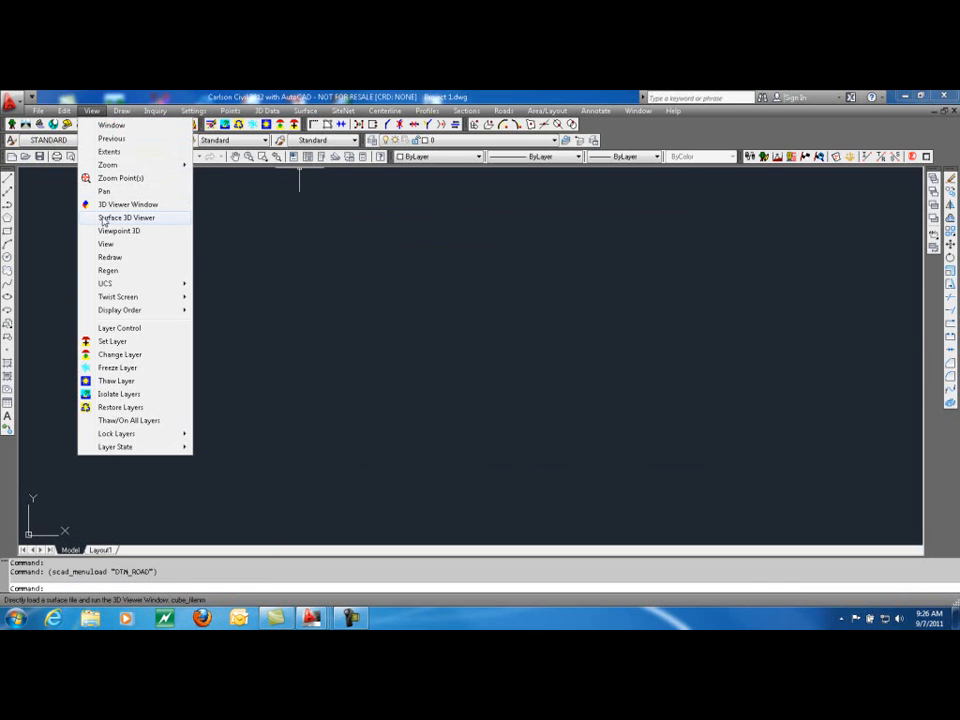
pyautogui.click(126, 218)
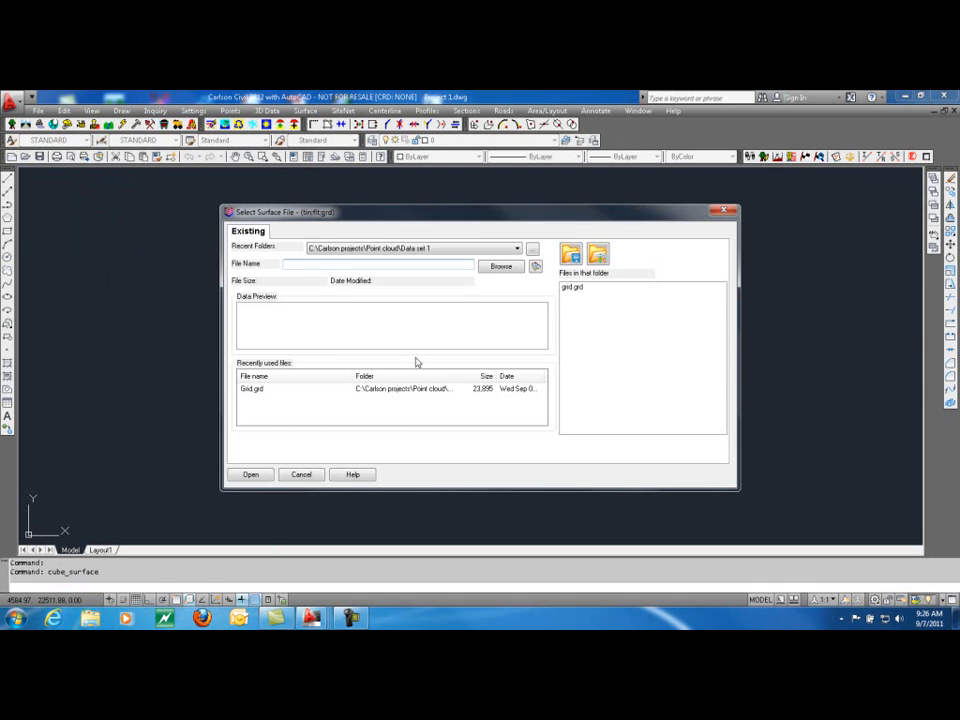
pyautogui.click(572, 288)
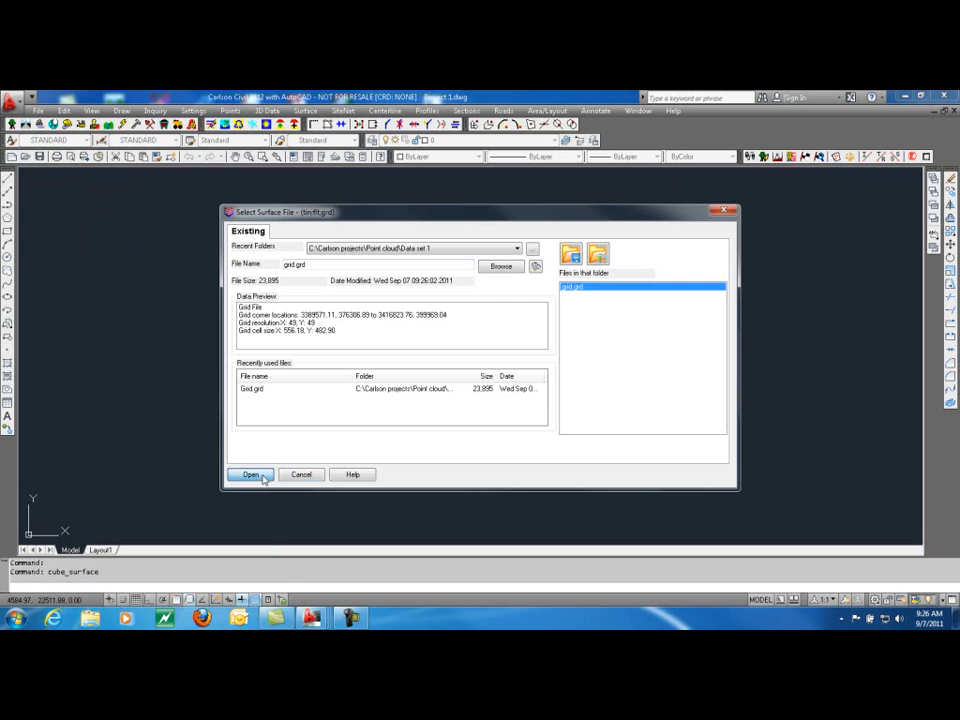
pyautogui.click(250, 474)
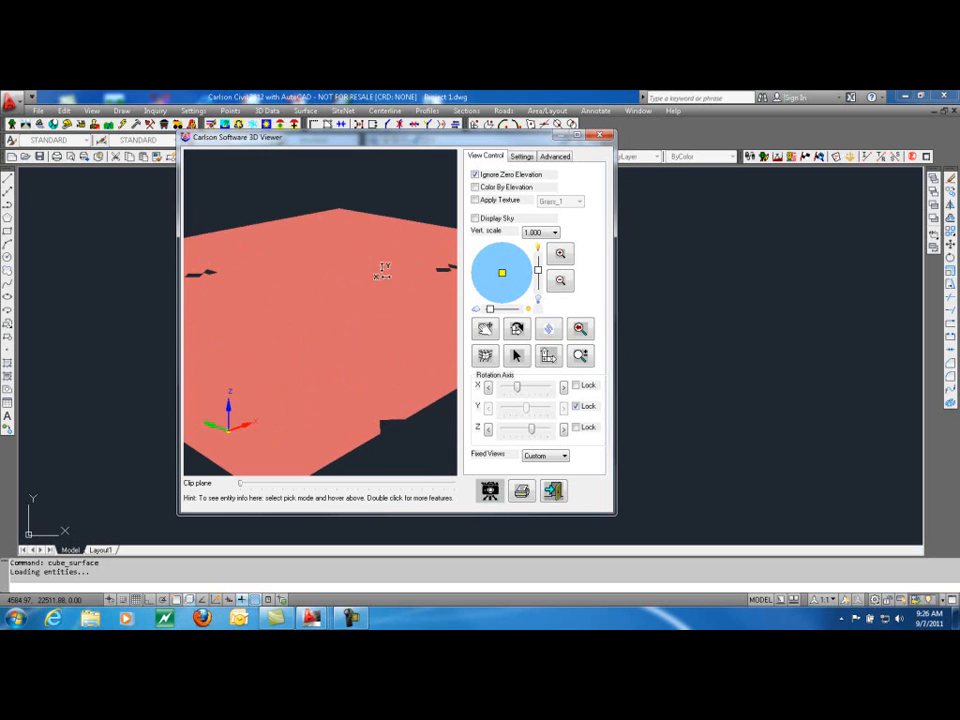
# - Give the grid surface vertical scale 50 and Color By Elevation, then close the viewer
pyautogui.click(554, 231)
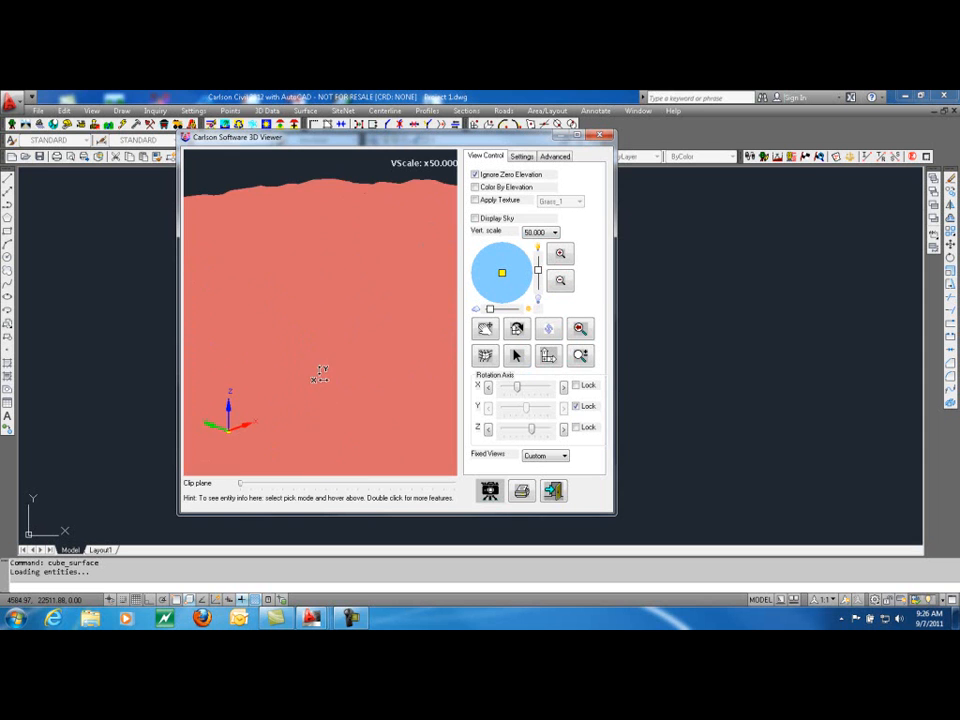
pyautogui.click(475, 187)
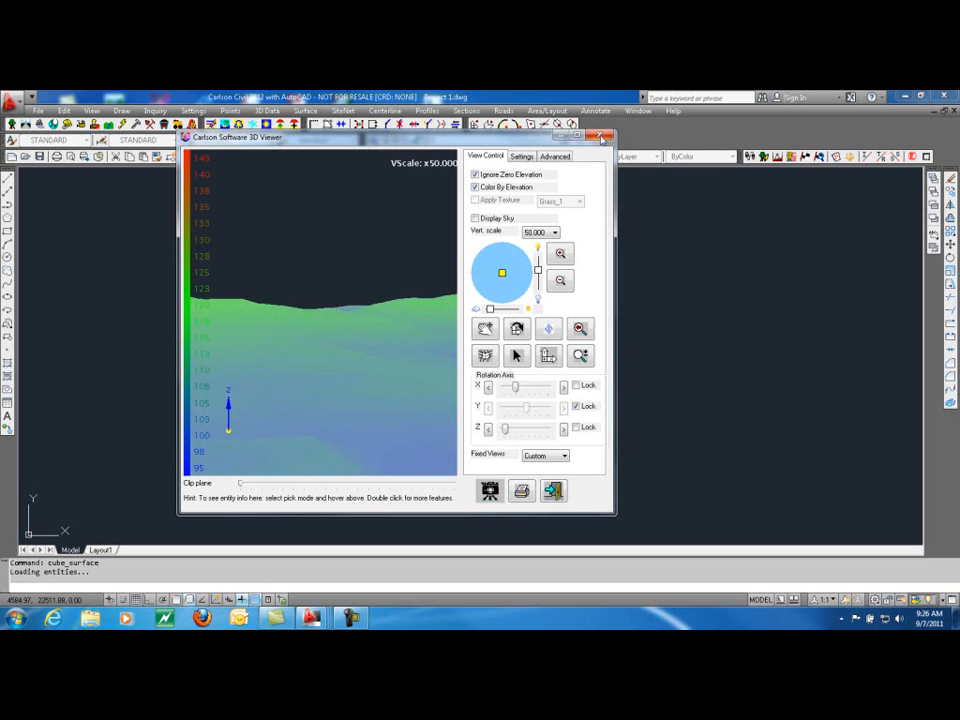
pyautogui.click(601, 137)
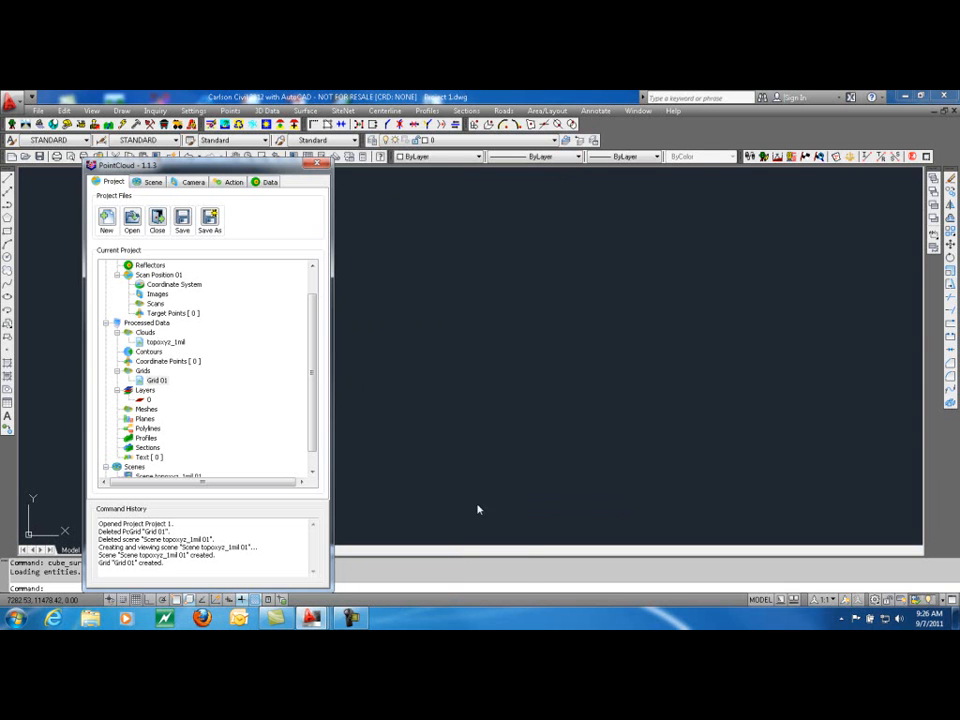
pyautogui.moveTo(153, 396)
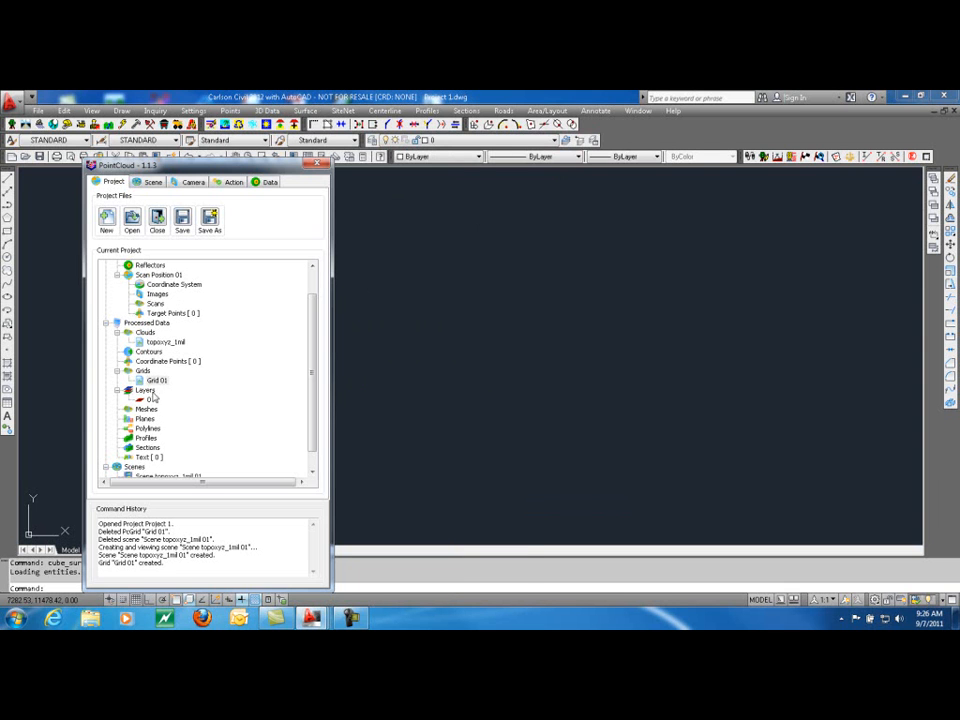
# - Draw Grid 01 into CAD, cancel the layer dialog, close the PointCloud panel and zoom extents
pyautogui.rightClick(148, 390)
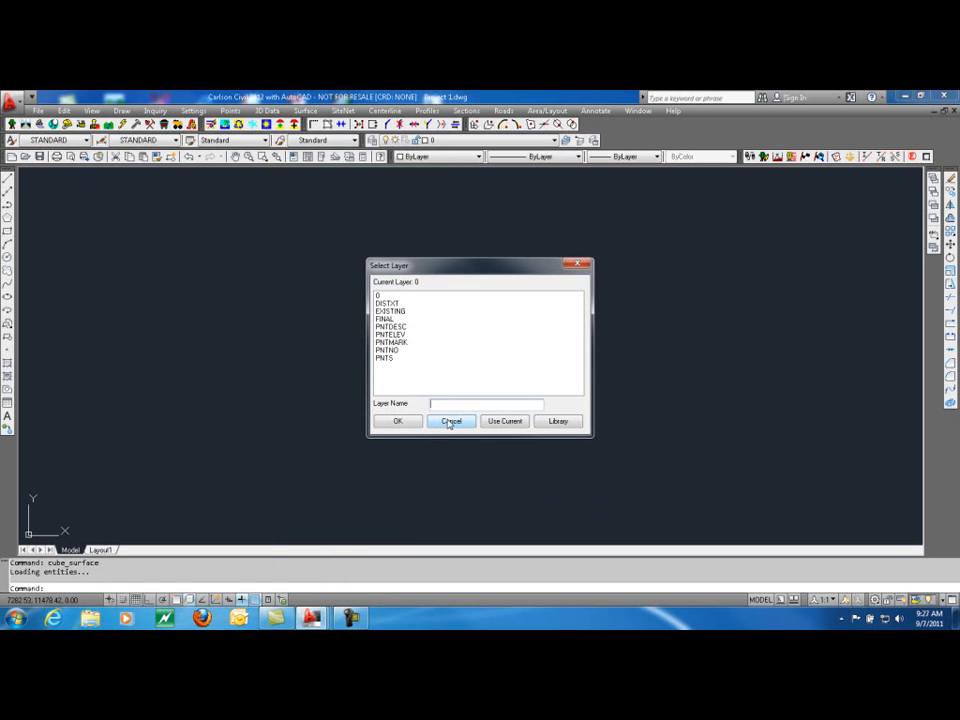
pyautogui.click(451, 421)
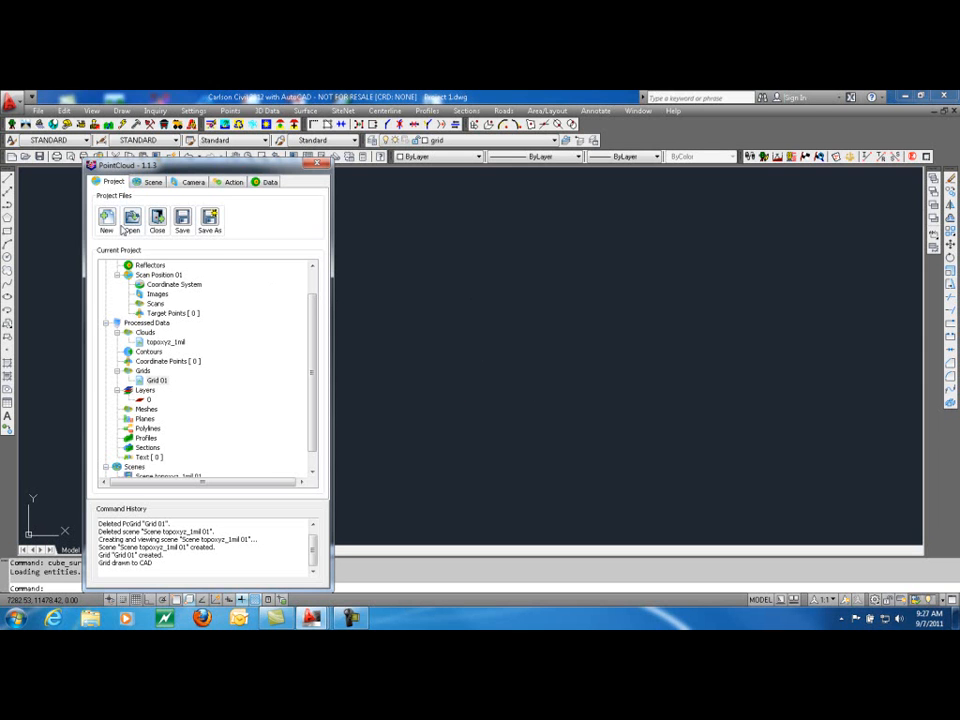
pyautogui.click(318, 167)
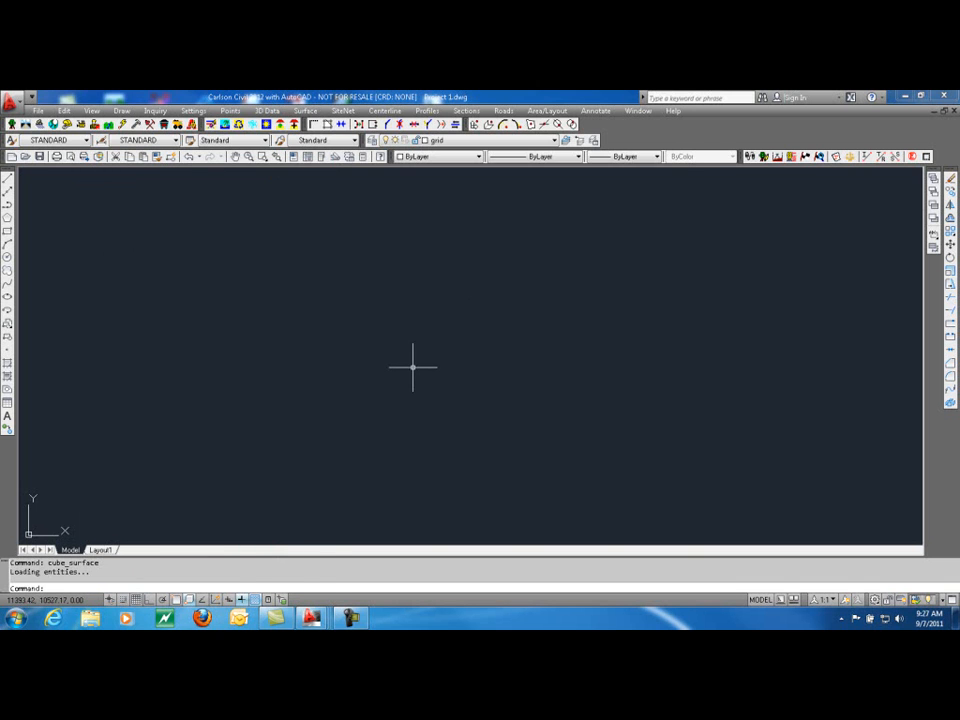
pyautogui.press('enter')
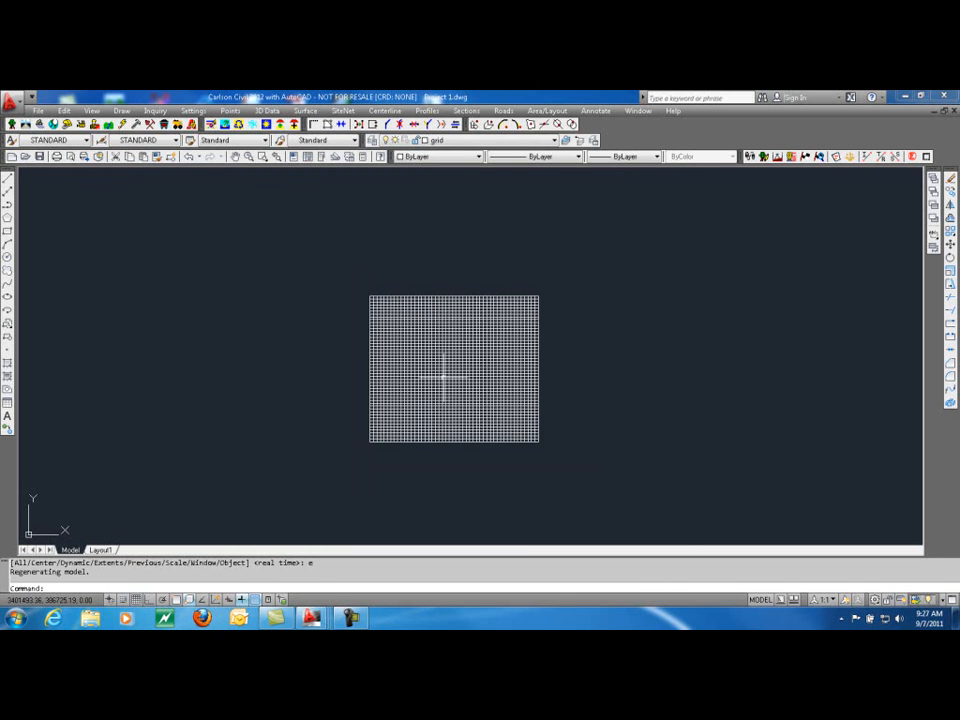
pyautogui.click(93, 110)
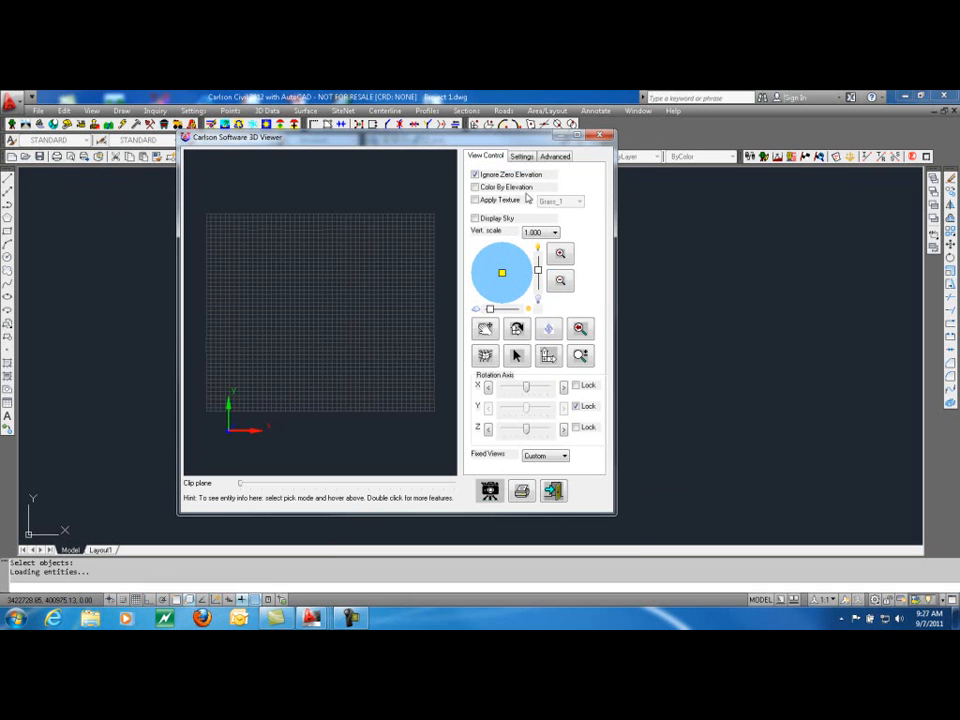
pyautogui.click(474, 187)
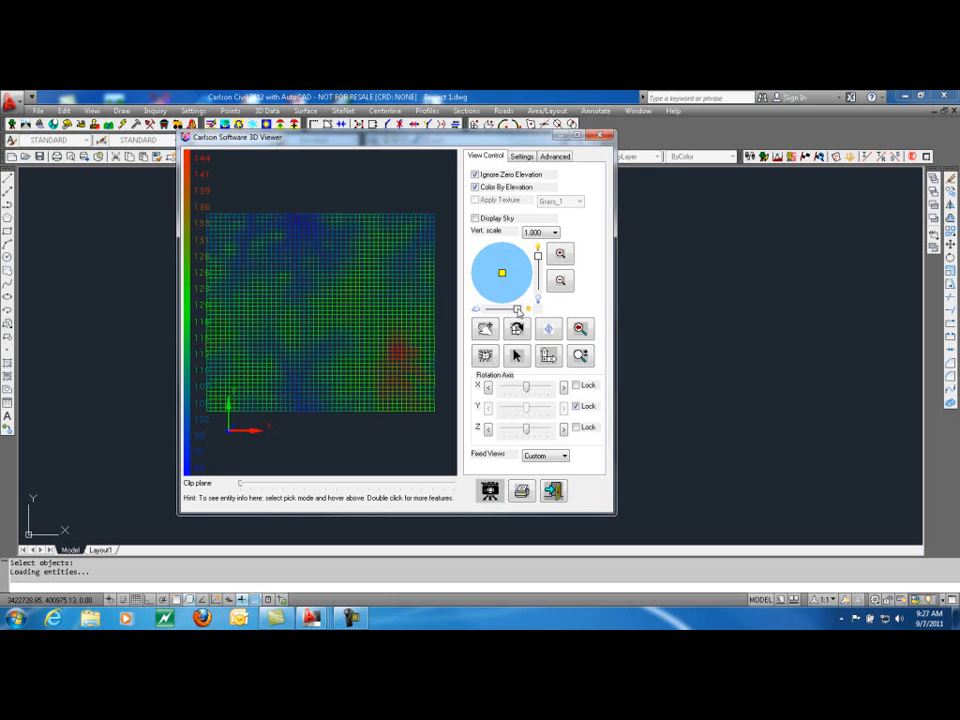
pyautogui.click(554, 231)
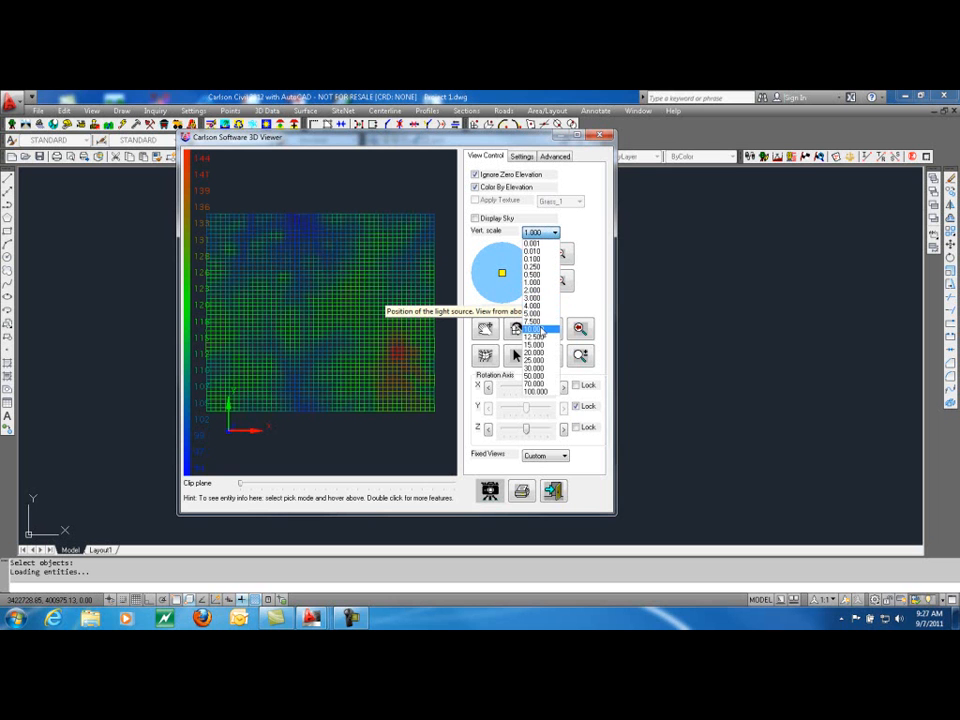
pyautogui.click(531, 375)
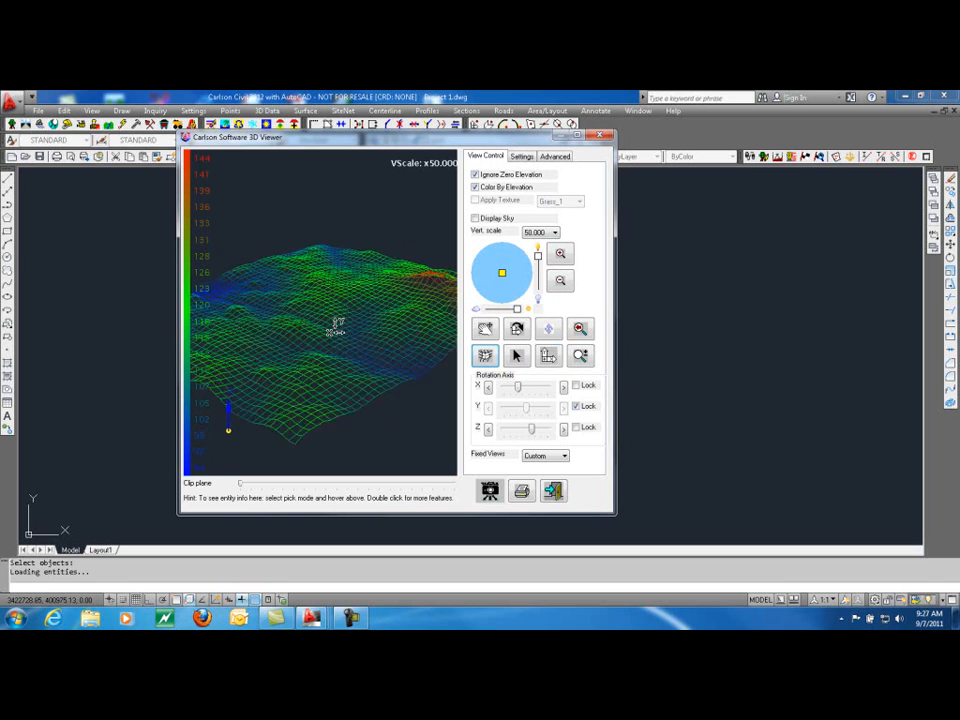
pyautogui.moveTo(335, 330); pyautogui.dragTo(333, 420)
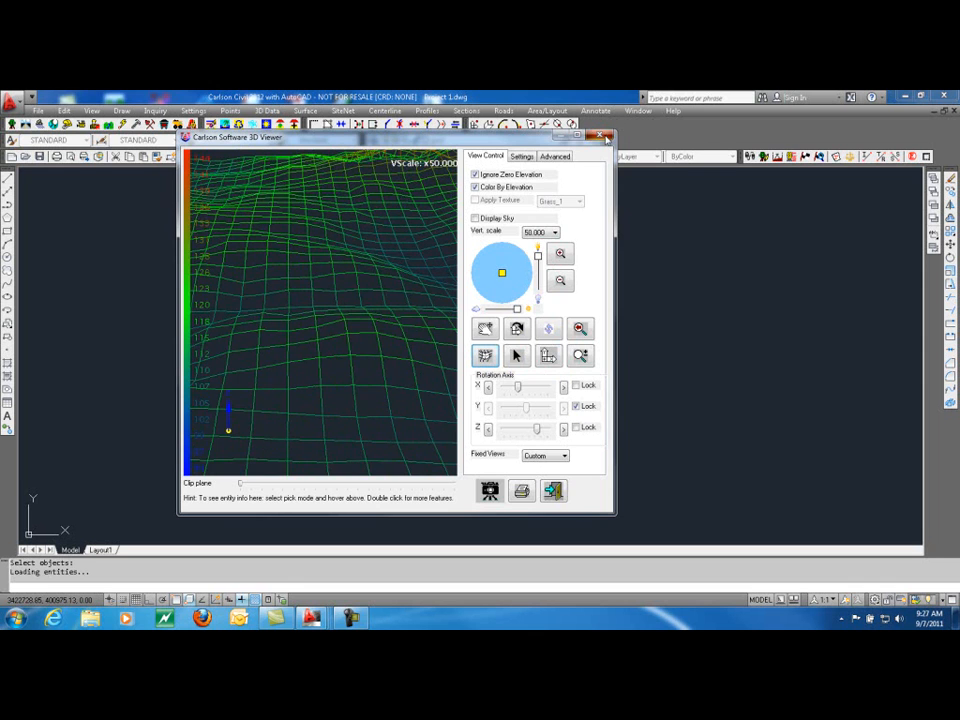
pyautogui.click(604, 136)
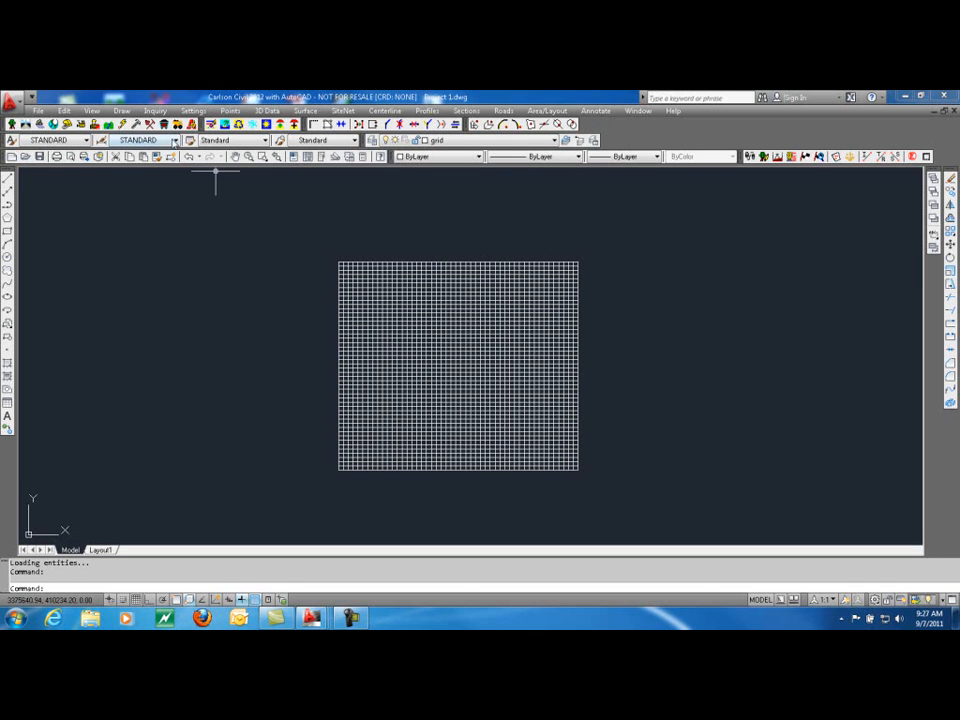
pyautogui.moveTo(411, 493)
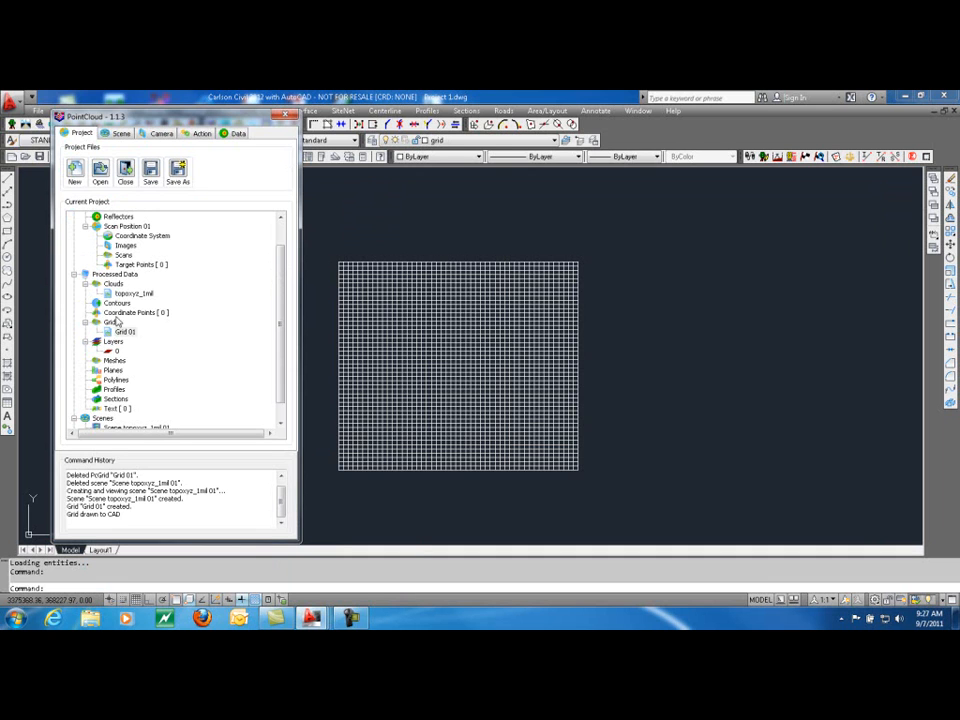
# - Show the add and import options for the Grids node under Processed Data
pyautogui.rightClick(113, 322)
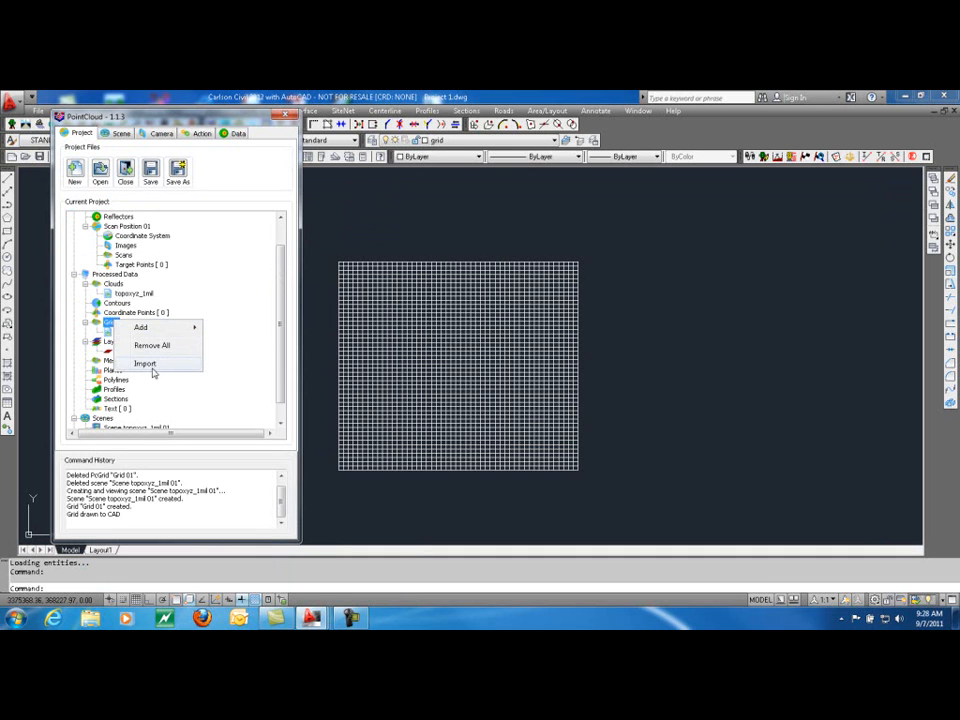
# - Import Surface Topo.grd from Carlson Projects' Mining Case Studies folder as a project grid
pyautogui.click(146, 363)
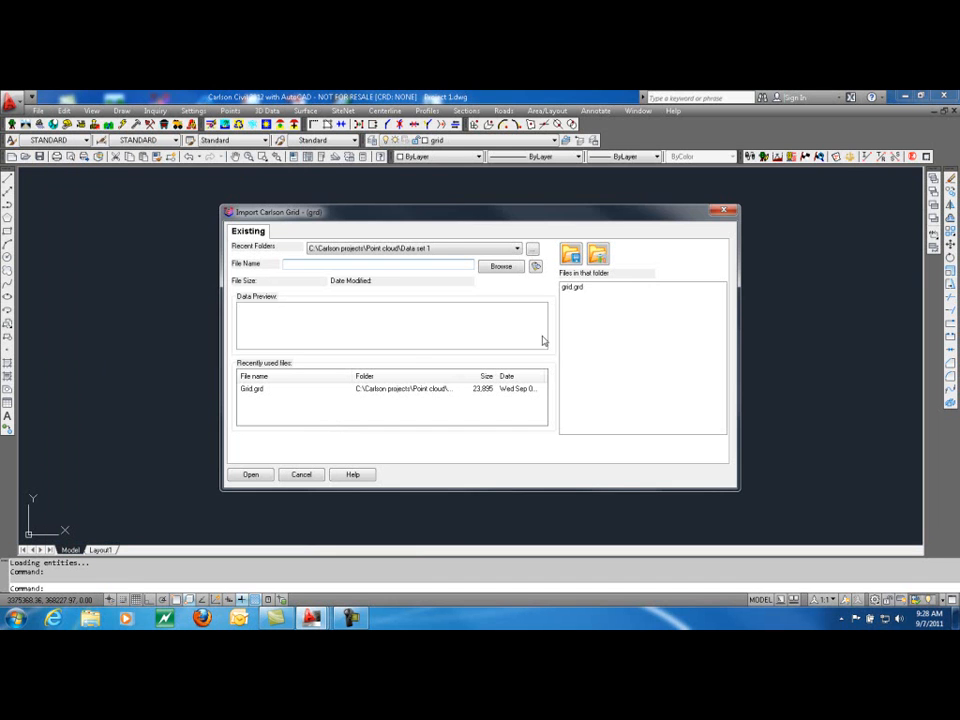
pyautogui.moveTo(505, 247)
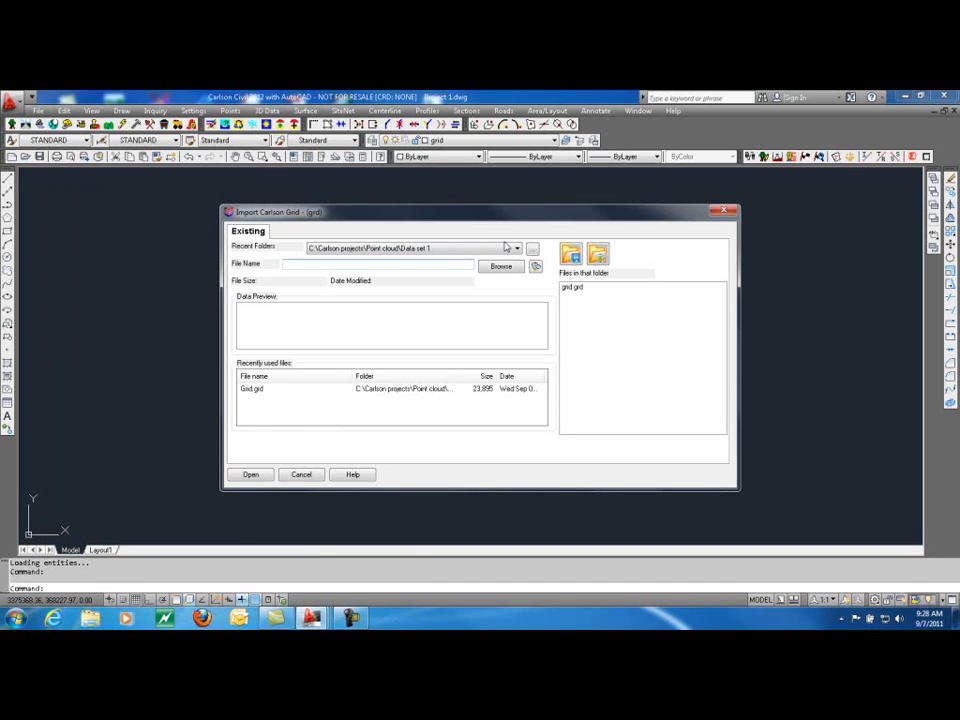
pyautogui.click(501, 266)
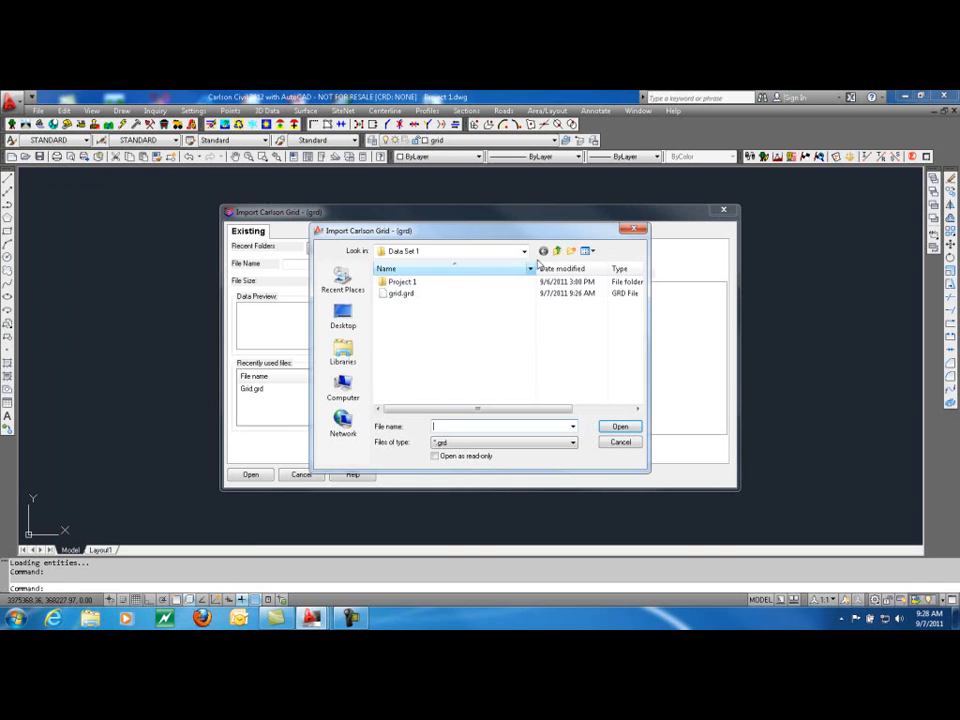
pyautogui.click(557, 251)
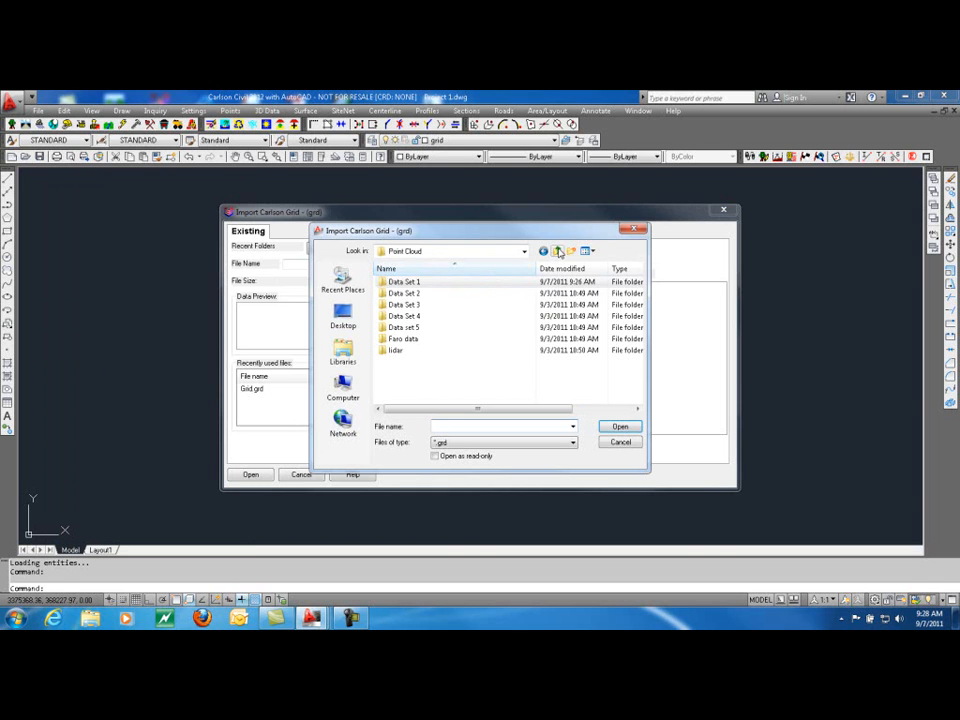
pyautogui.click(557, 251)
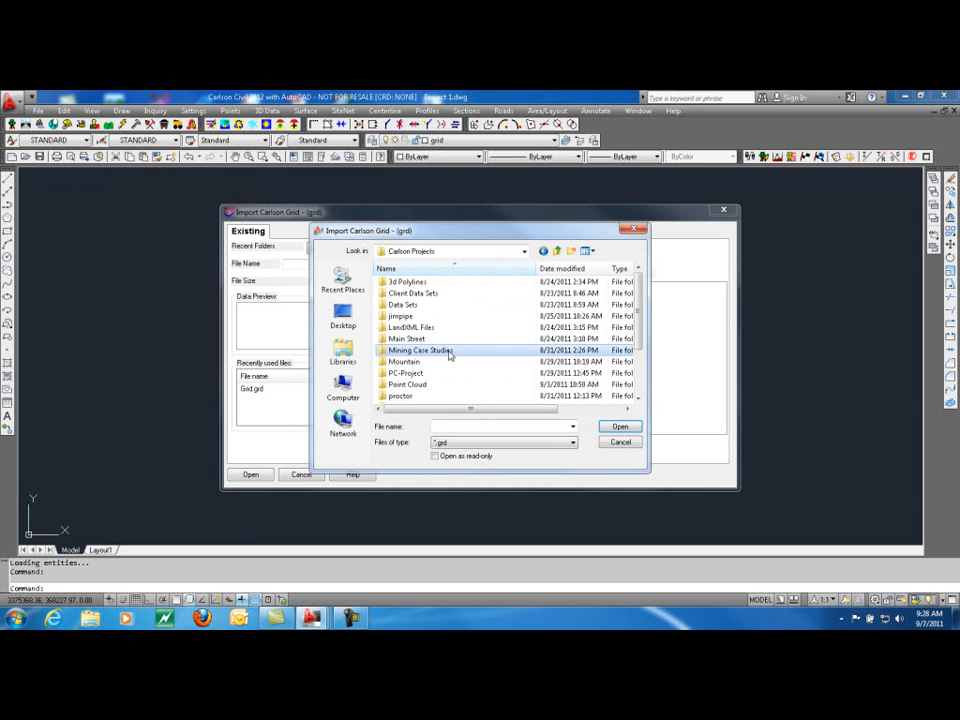
pyautogui.doubleClick(423, 350)
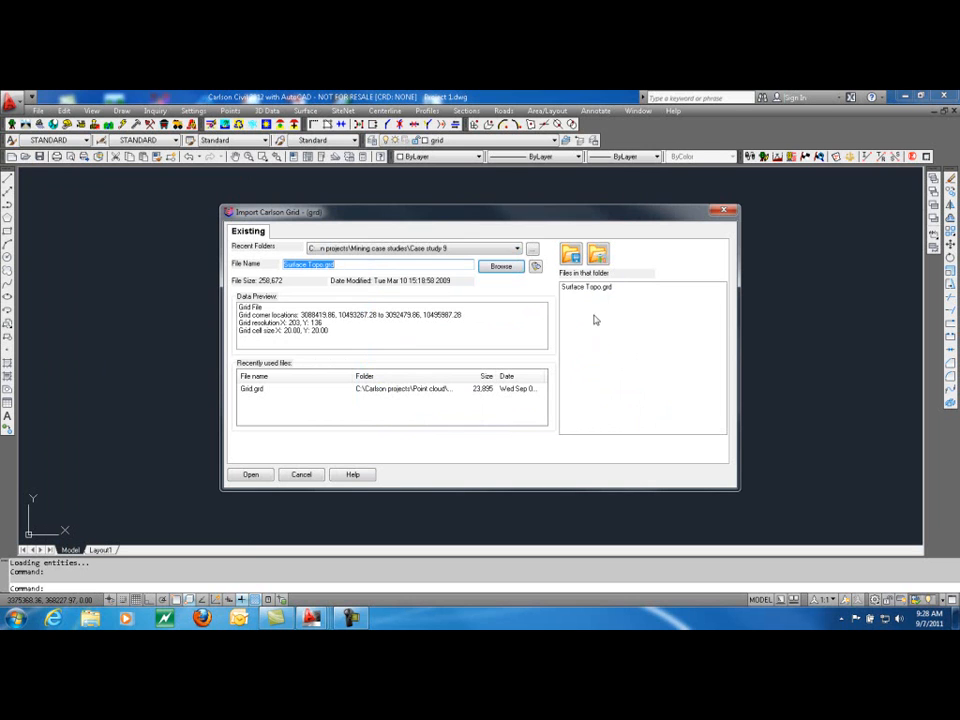
pyautogui.click(586, 287)
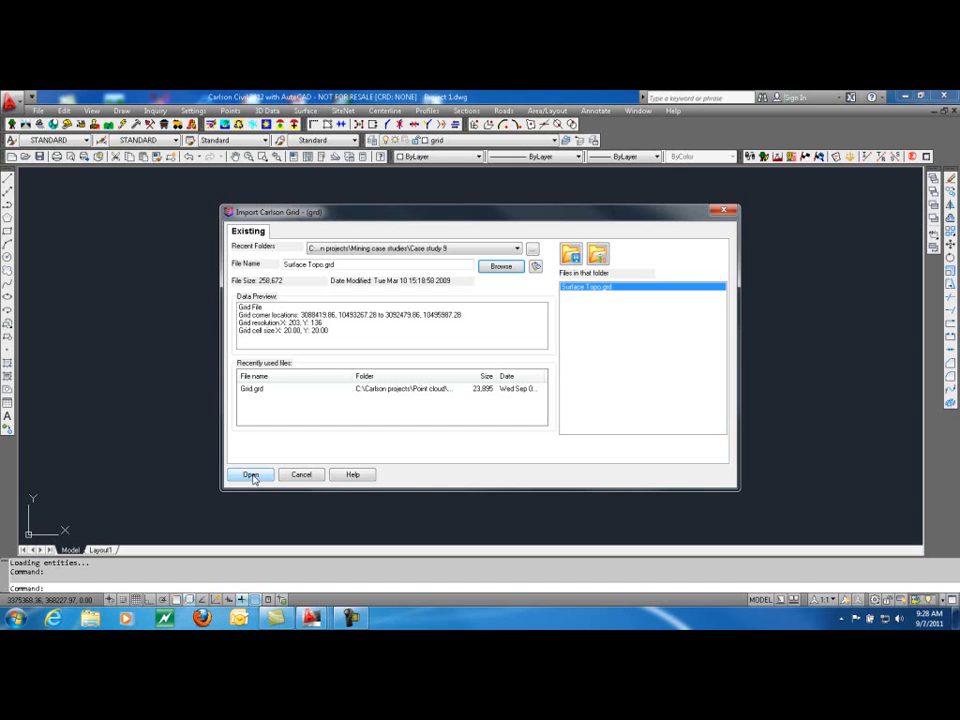
pyautogui.click(249, 474)
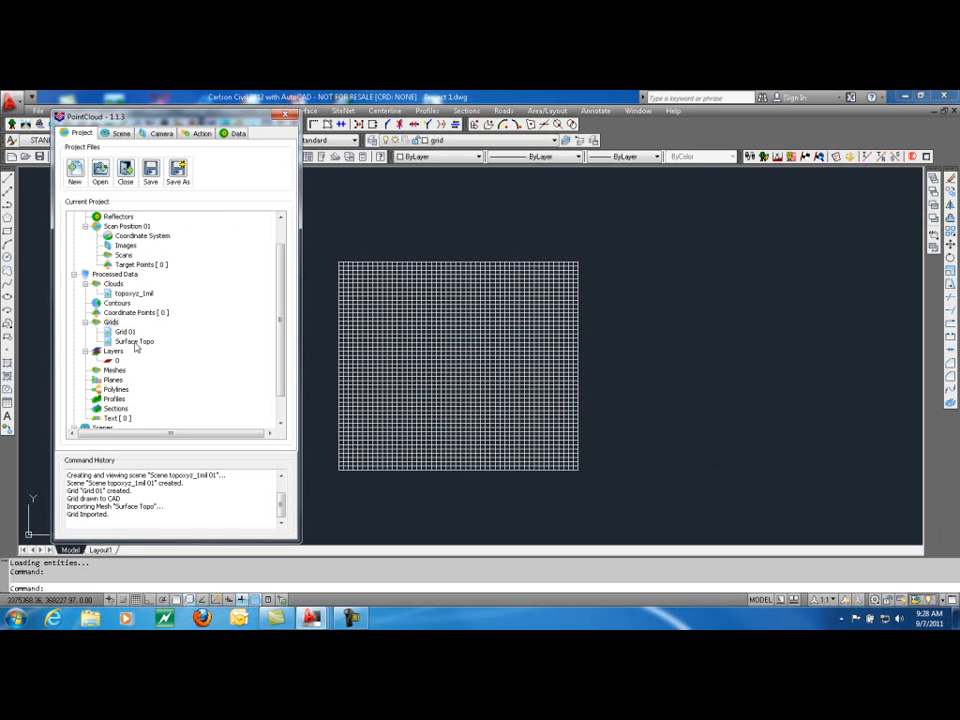
# - Display the Surface Topo grid in a new 3D scene named Scene 01
pyautogui.click(133, 341)
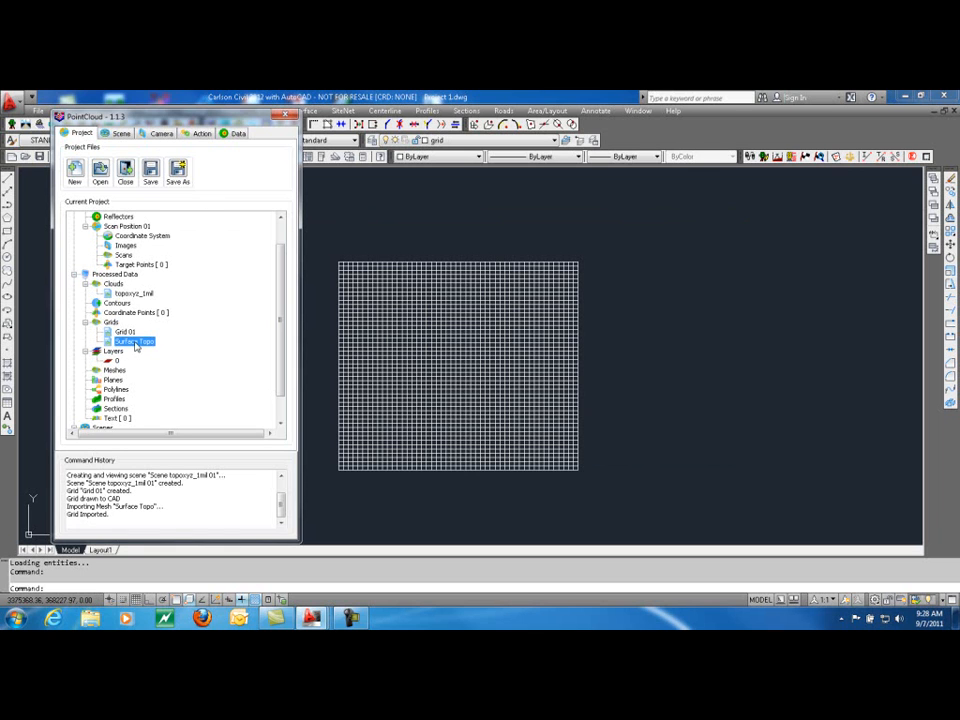
pyautogui.doubleClick(132, 342)
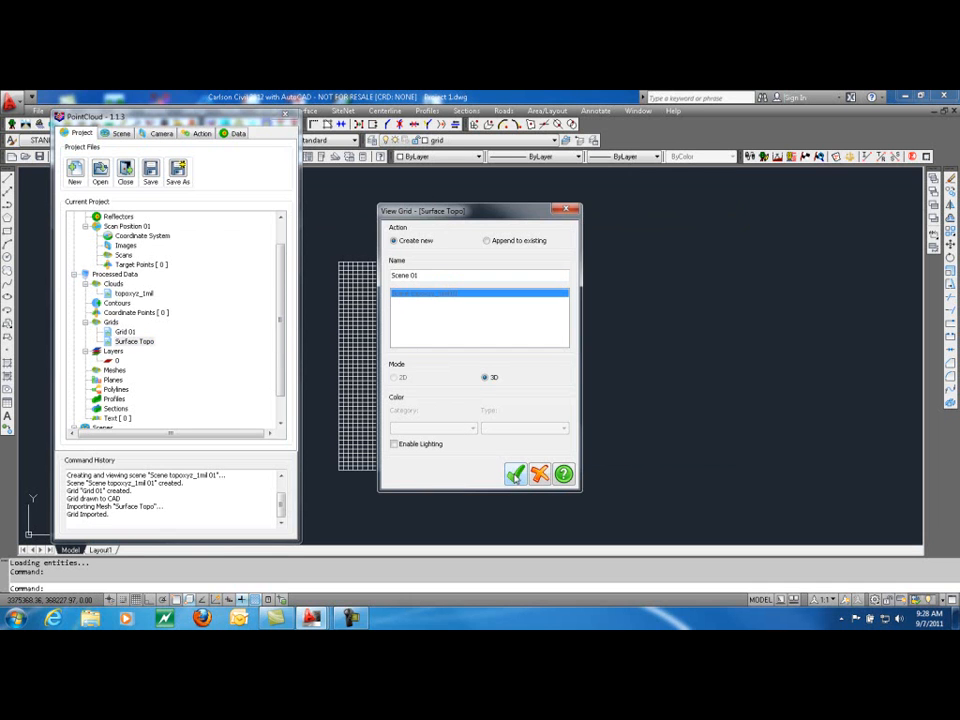
pyautogui.click(516, 473)
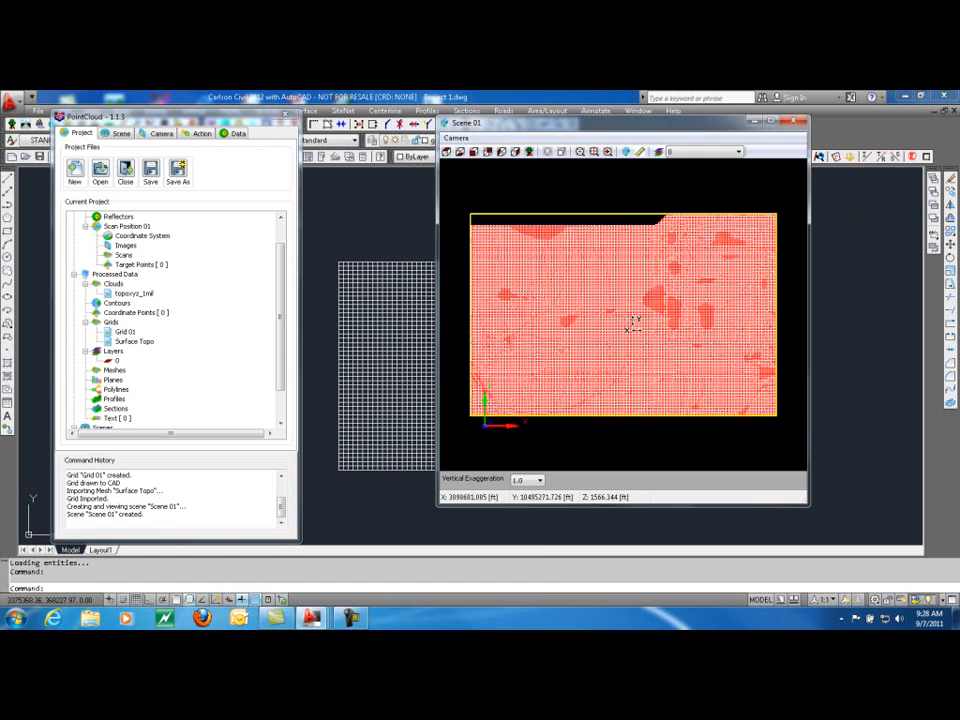
# - Apply 5.0 vertical exaggeration, orbit the Surface Topo relief, then close Scene 01
pyautogui.click(544, 479)
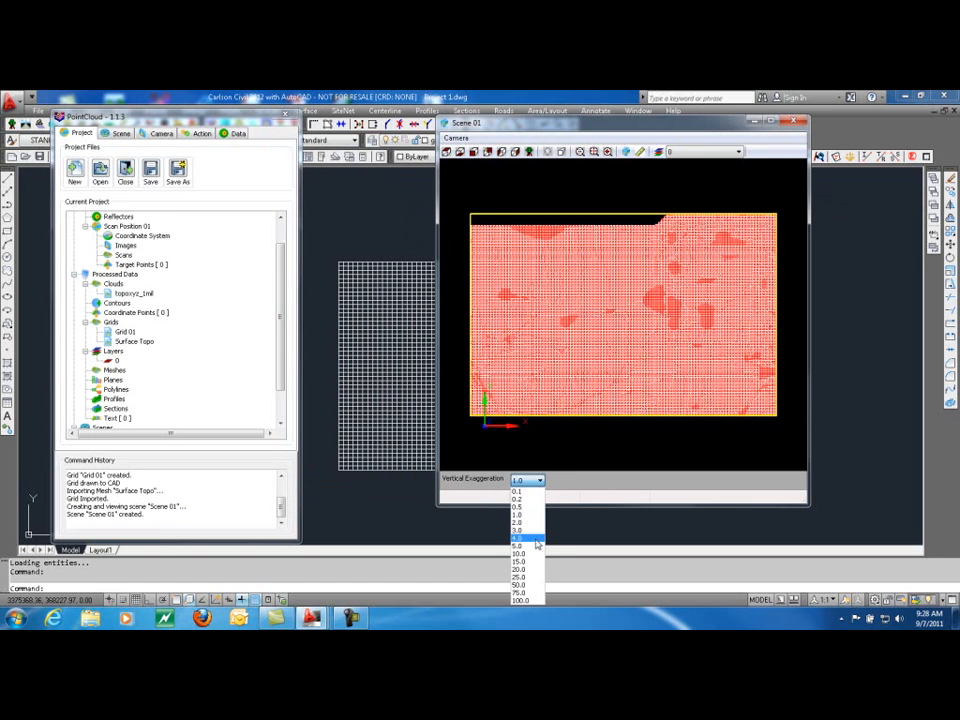
pyautogui.click(520, 546)
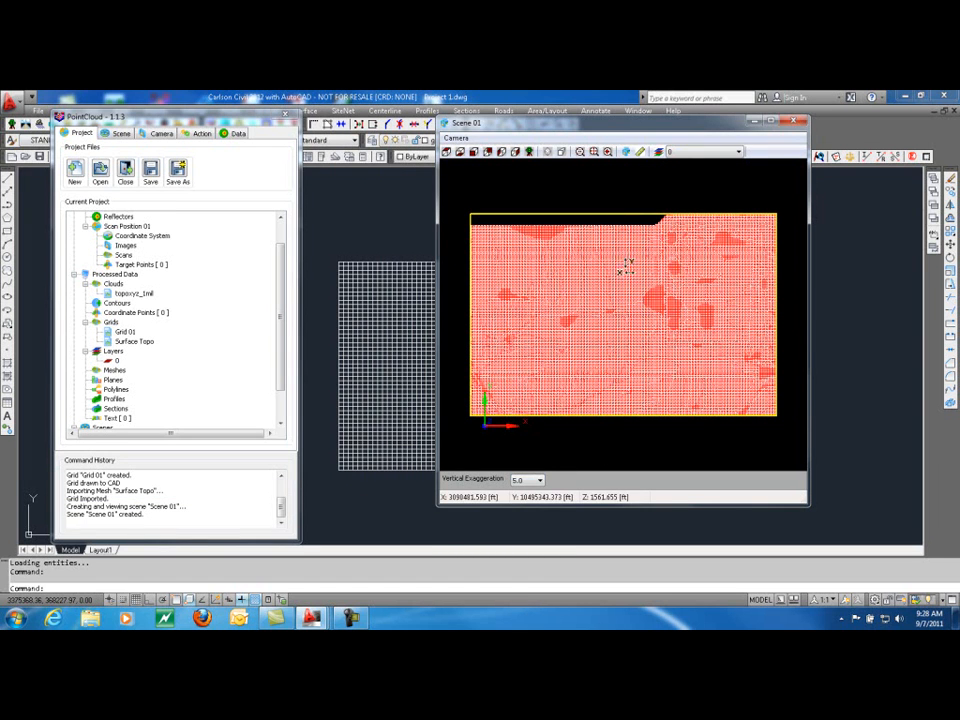
pyautogui.moveTo(625, 280); pyautogui.dragTo(597, 428)
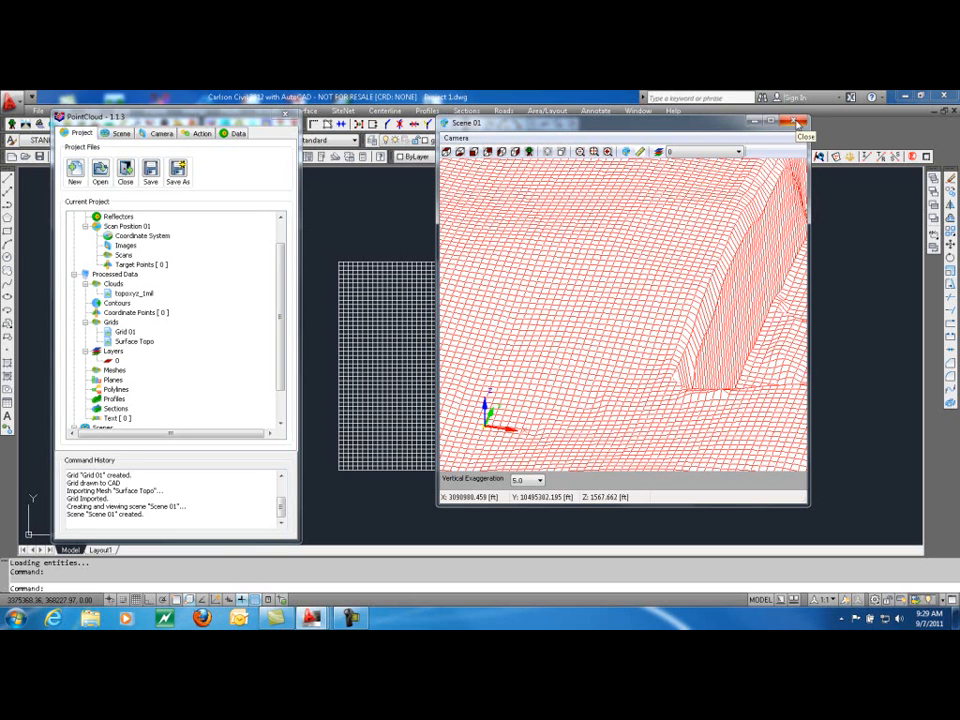
pyautogui.click(805, 122)
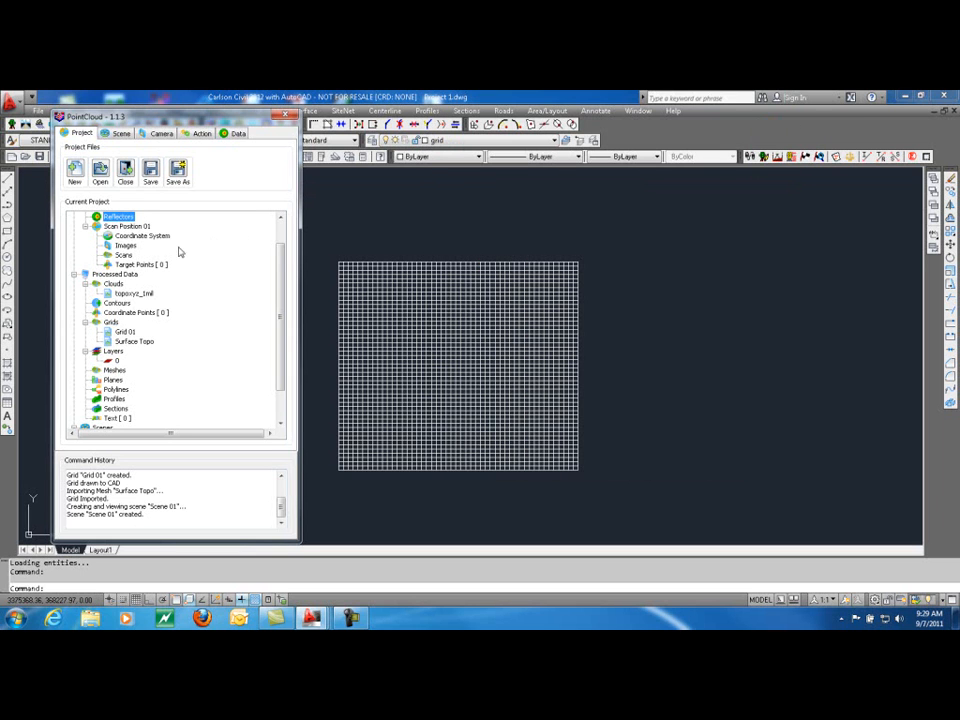